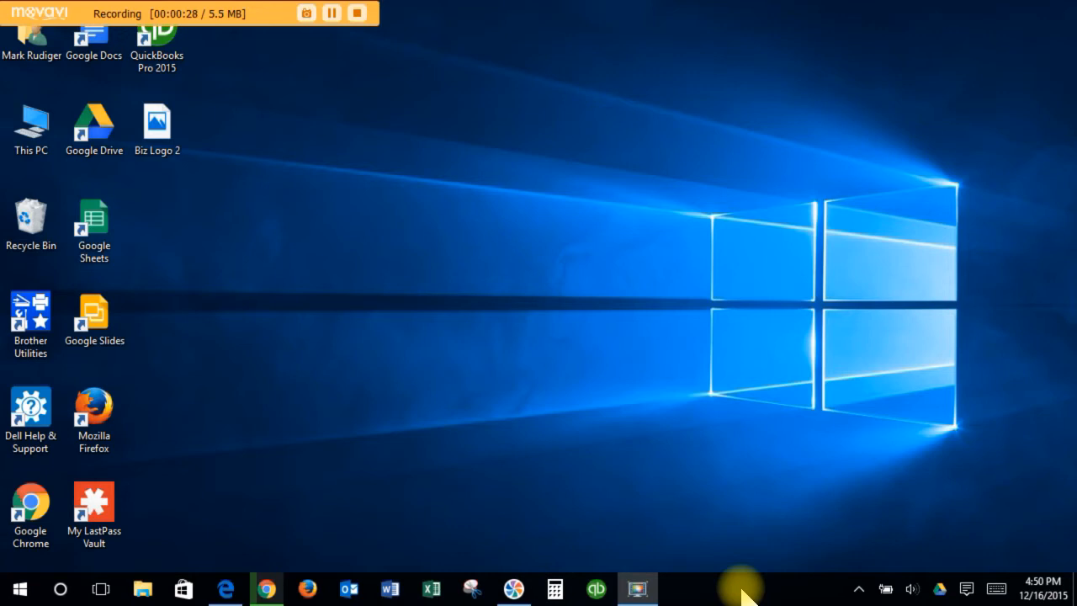
mouse_move(473, 463)
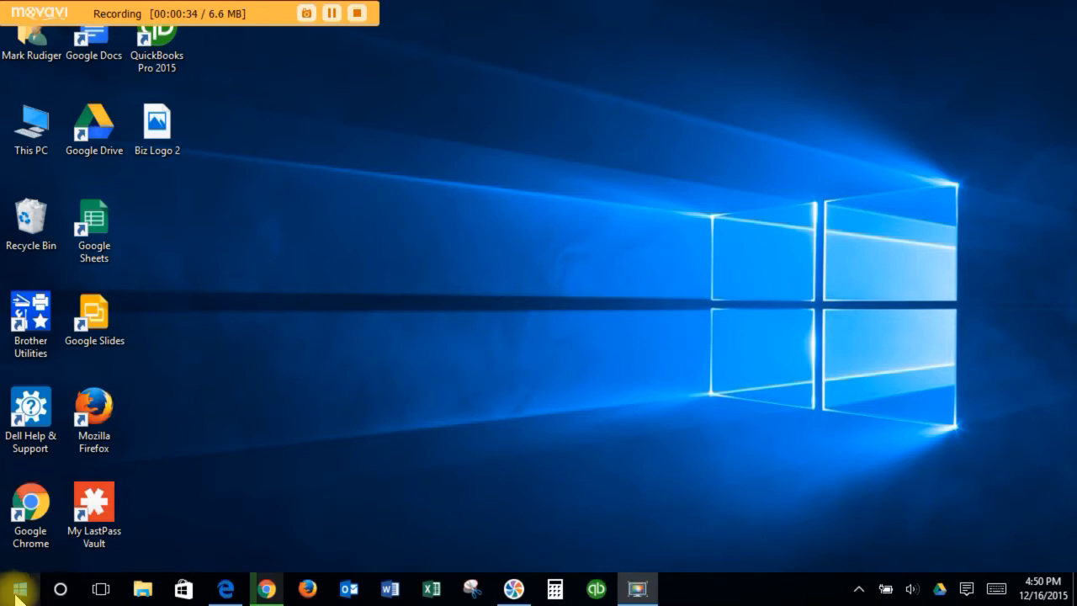
- Open the Start menu to show the most-used apps, recently added apps and live tiles
left_click(15, 589)
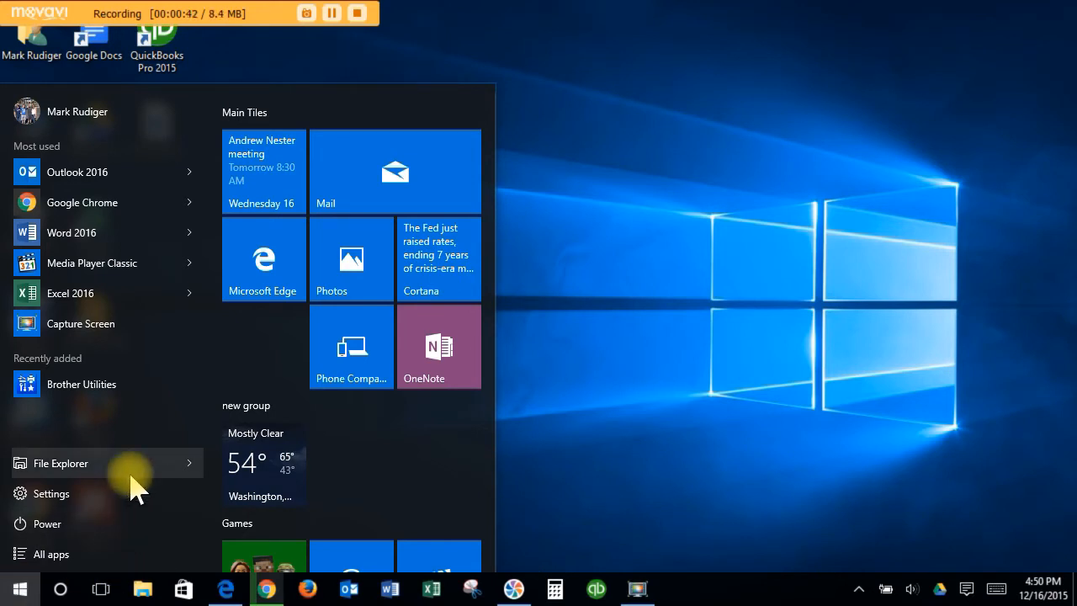
mouse_move(58, 176)
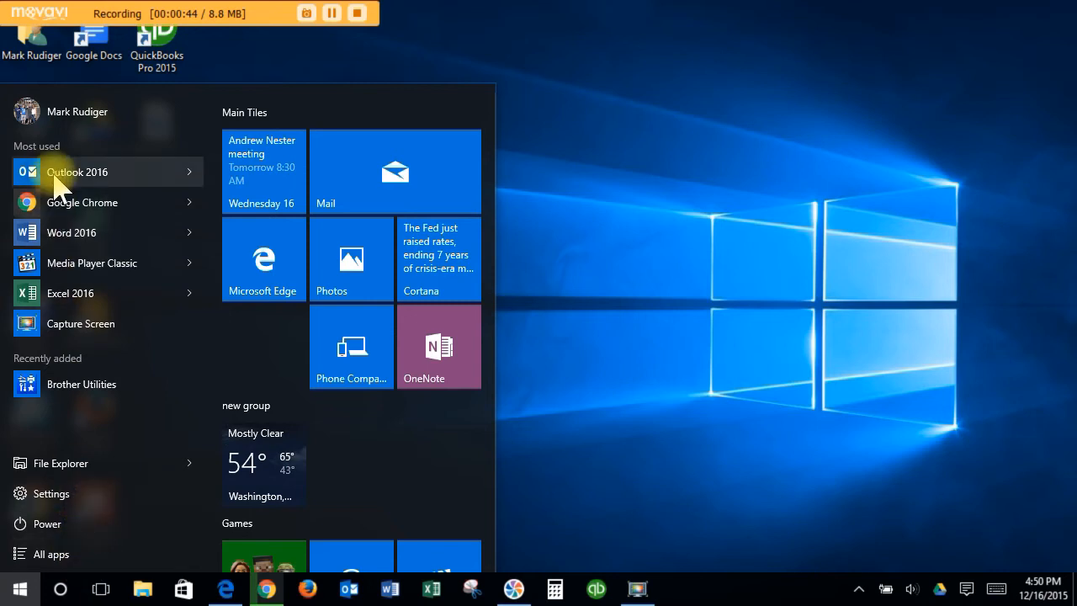
mouse_move(302, 417)
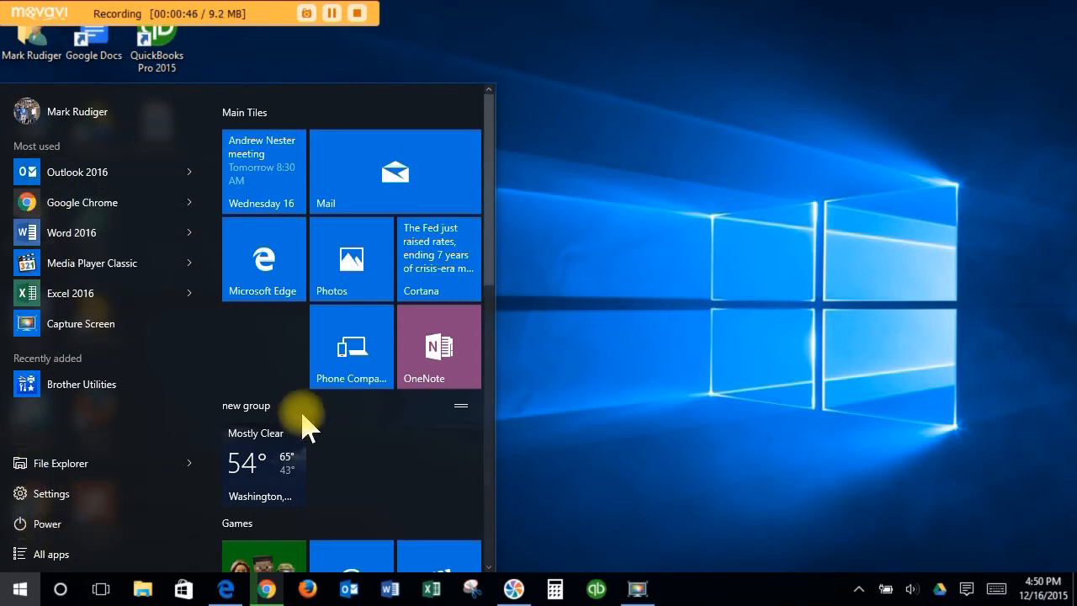
mouse_move(357, 471)
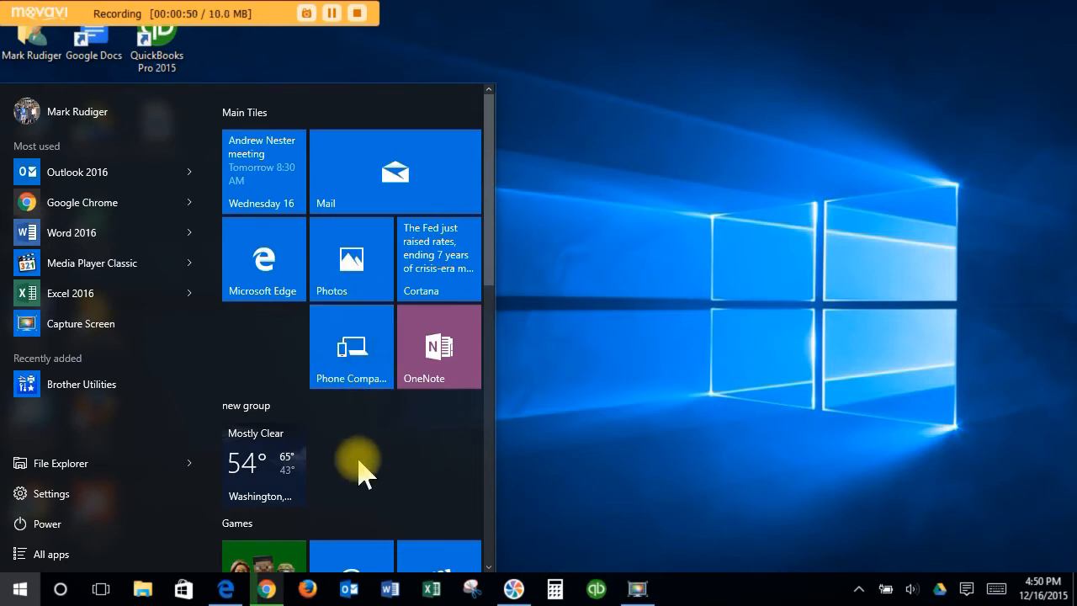
mouse_move(364, 436)
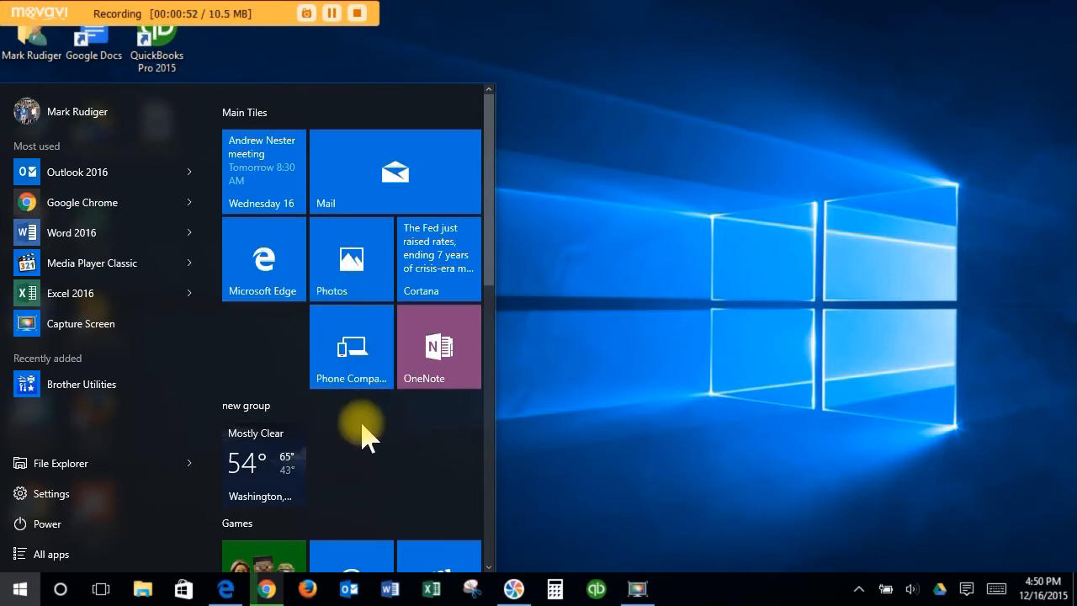
mouse_move(504, 340)
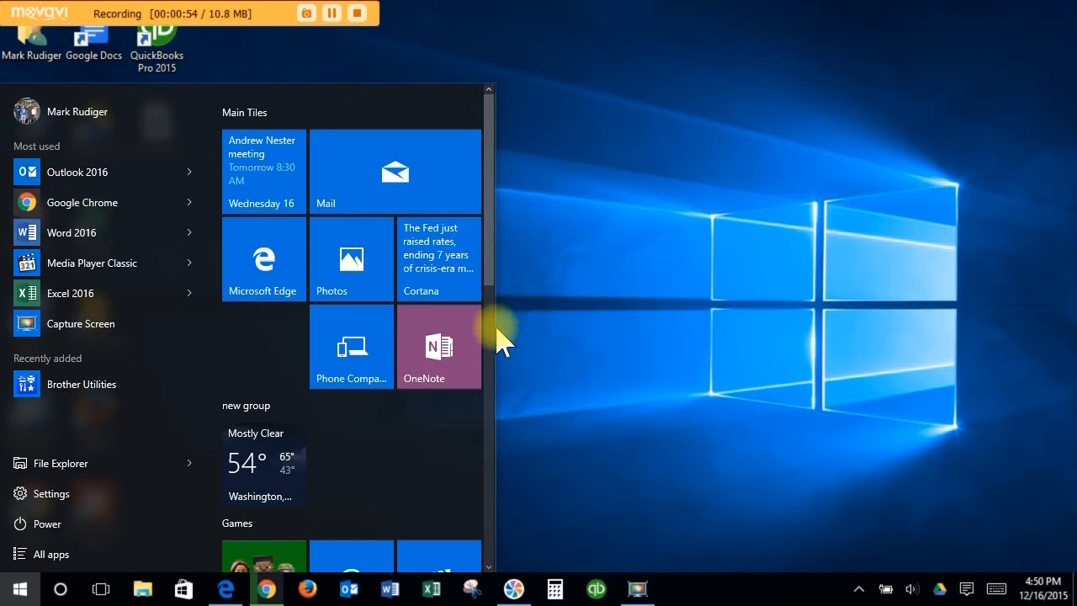
mouse_move(494, 328)
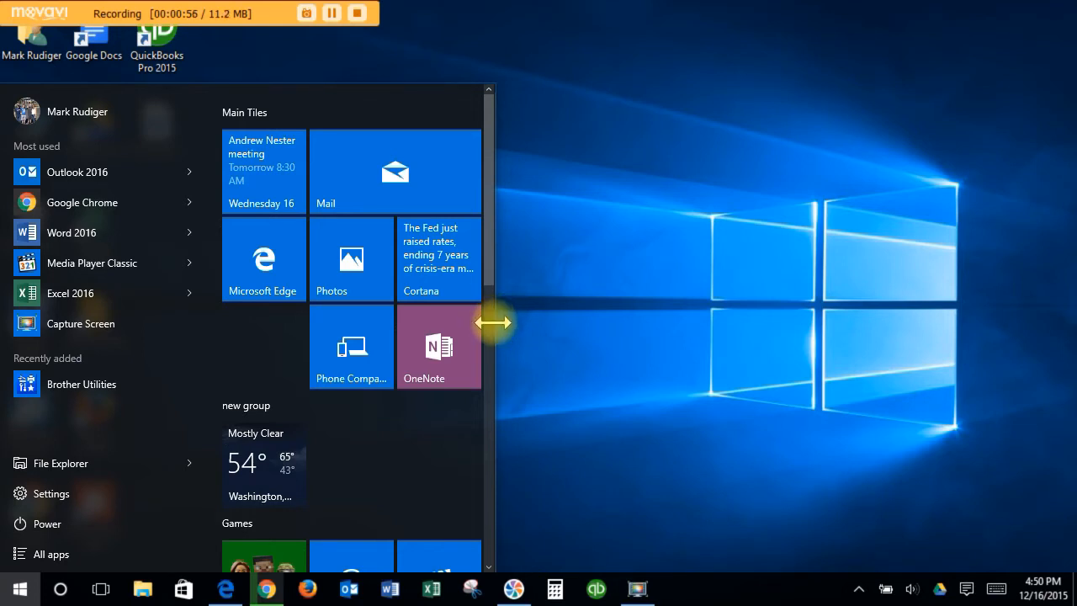
mouse_move(522, 318)
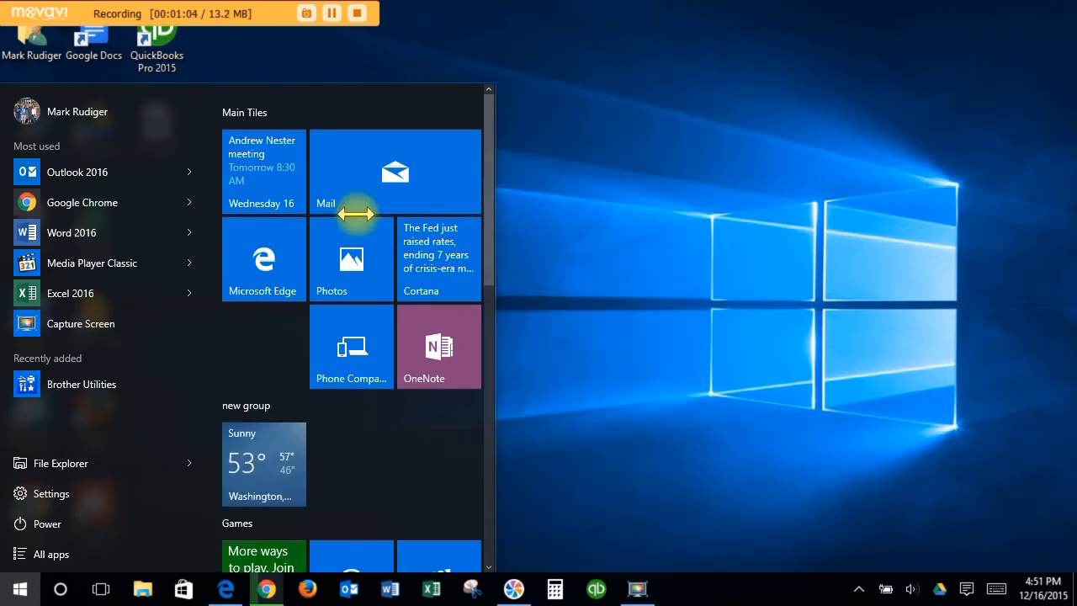
mouse_move(151, 328)
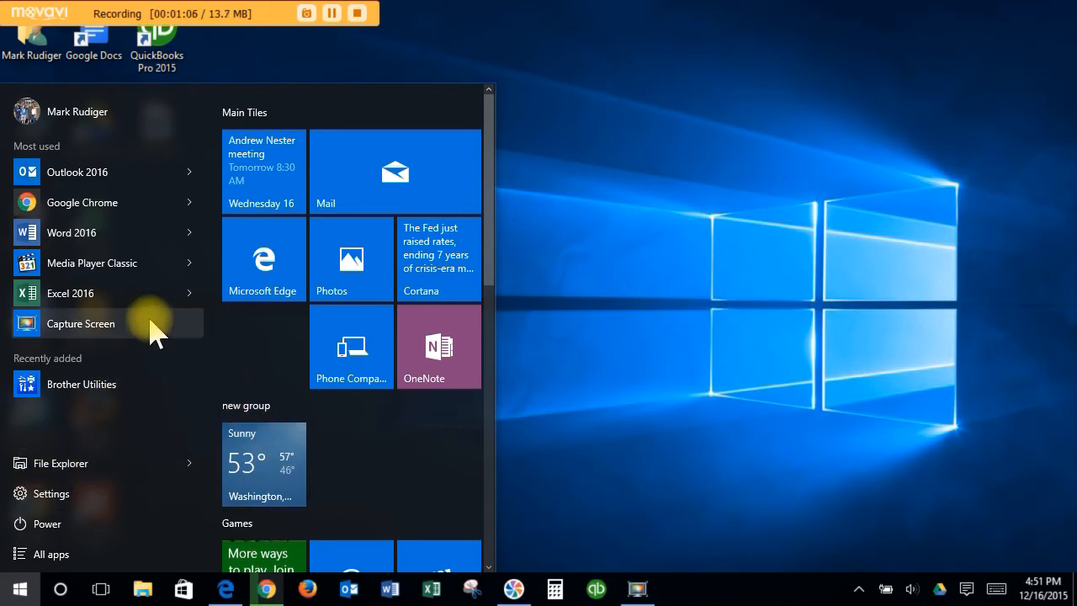
mouse_move(80, 462)
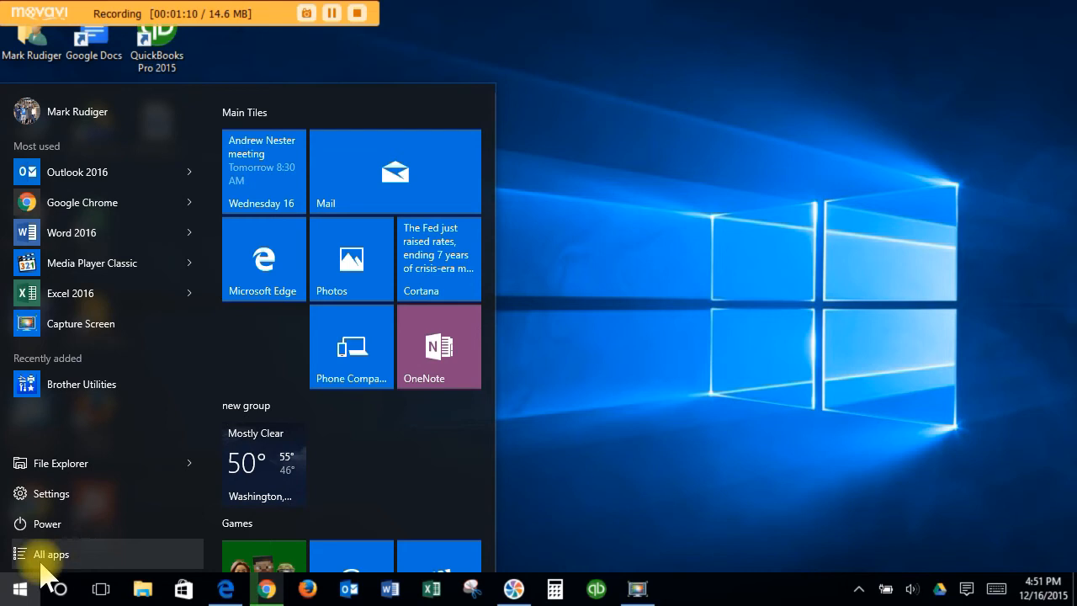
mouse_move(79, 563)
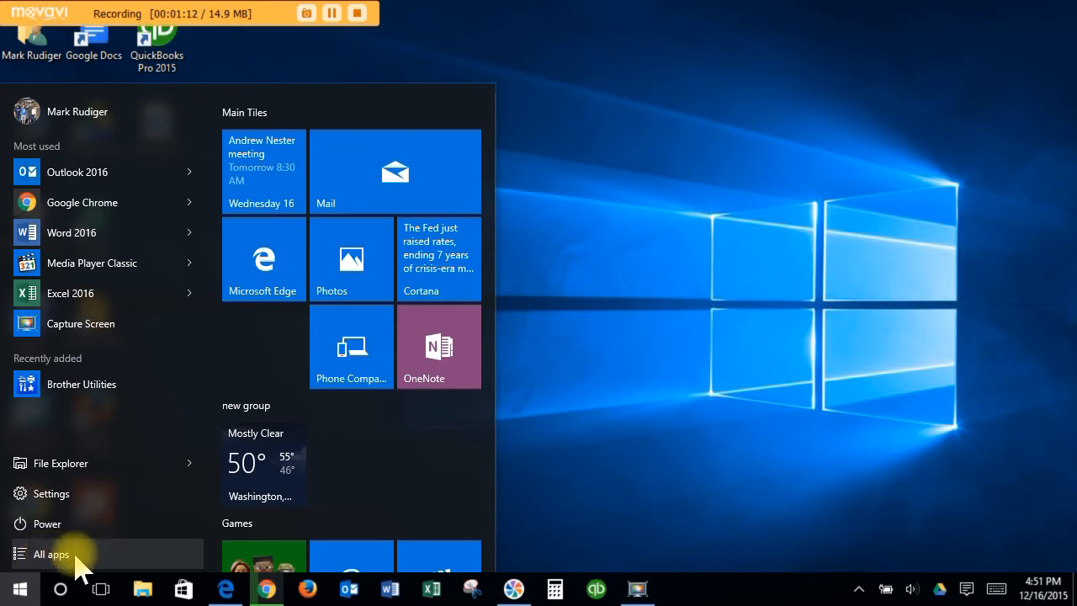
- Show All apps and scroll the alphabetical list from A down to the M apps like Money
left_click(49, 553)
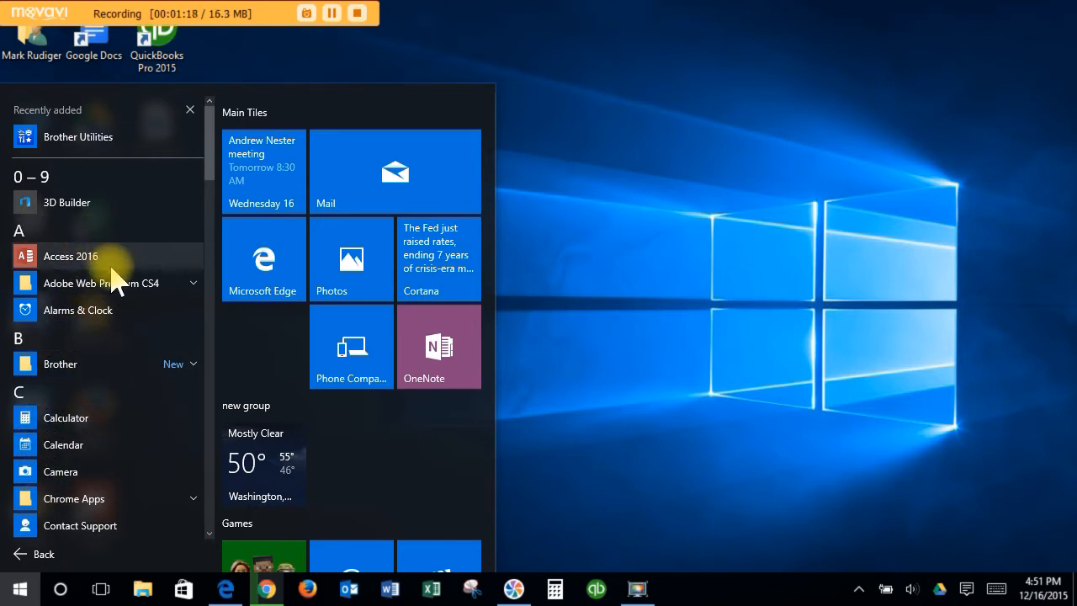
scroll("down", 3)
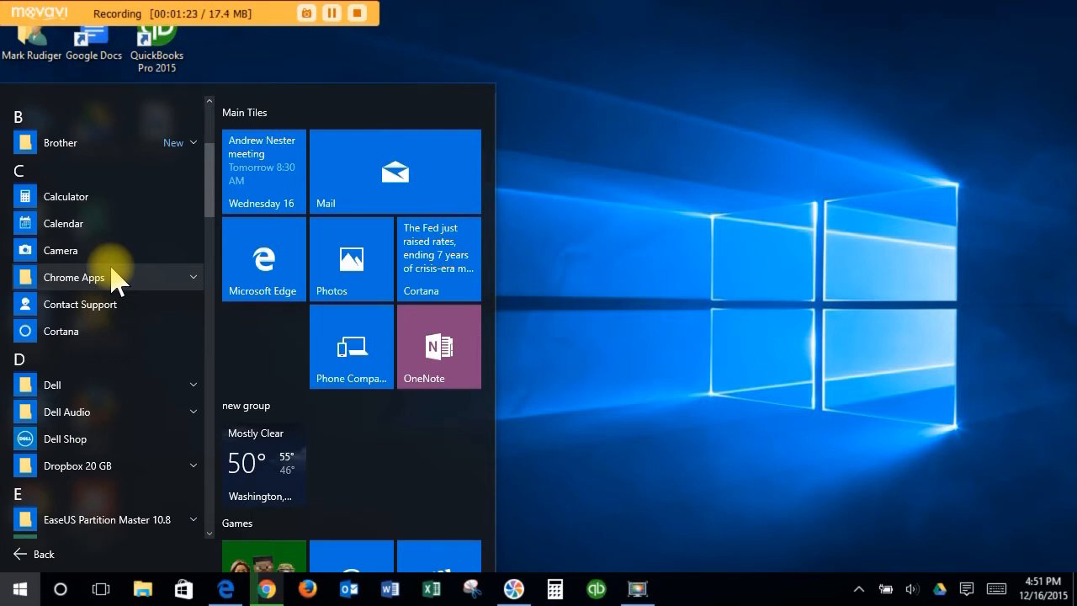
scroll("down", 3)
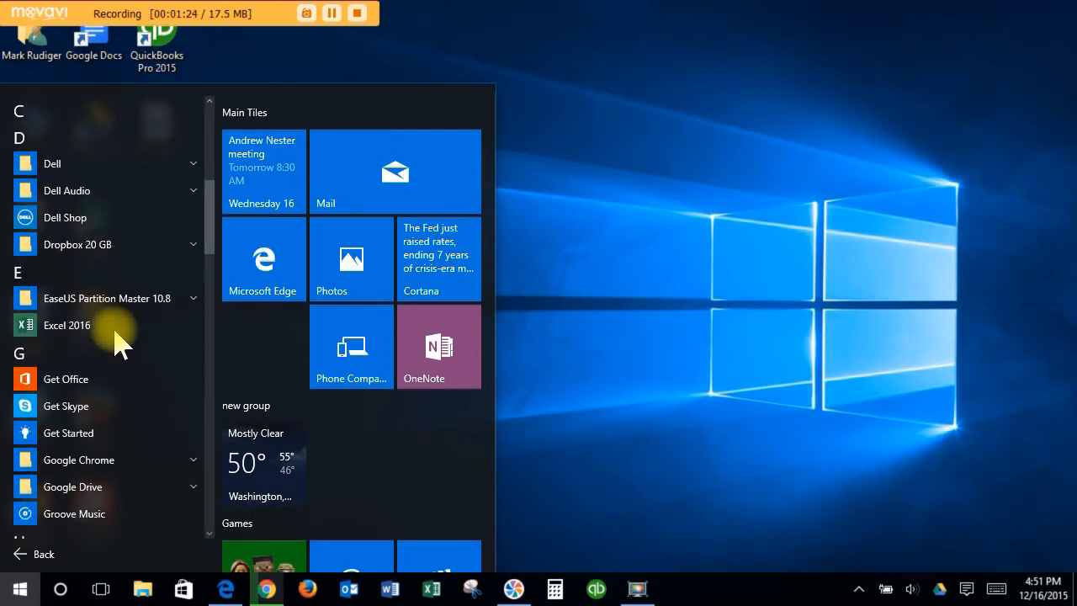
scroll("down", 3)
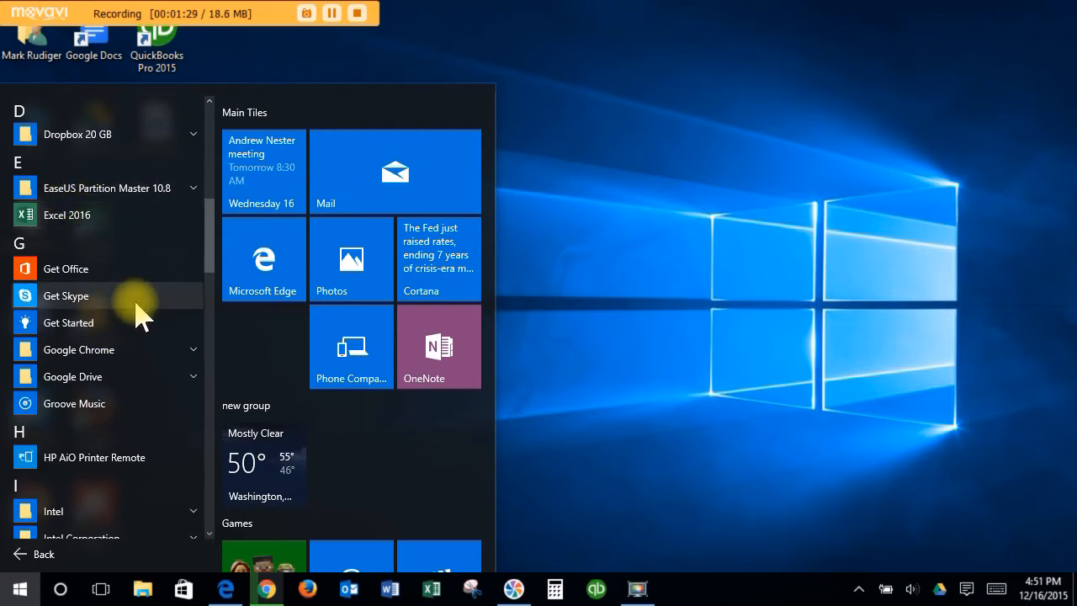
scroll("down", 3)
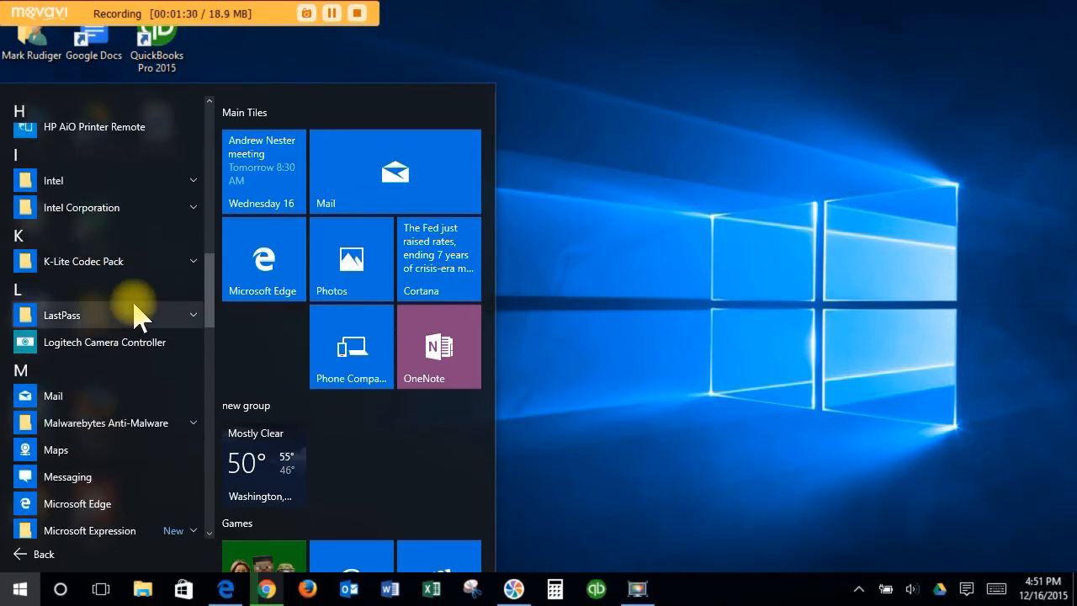
scroll("down", 3)
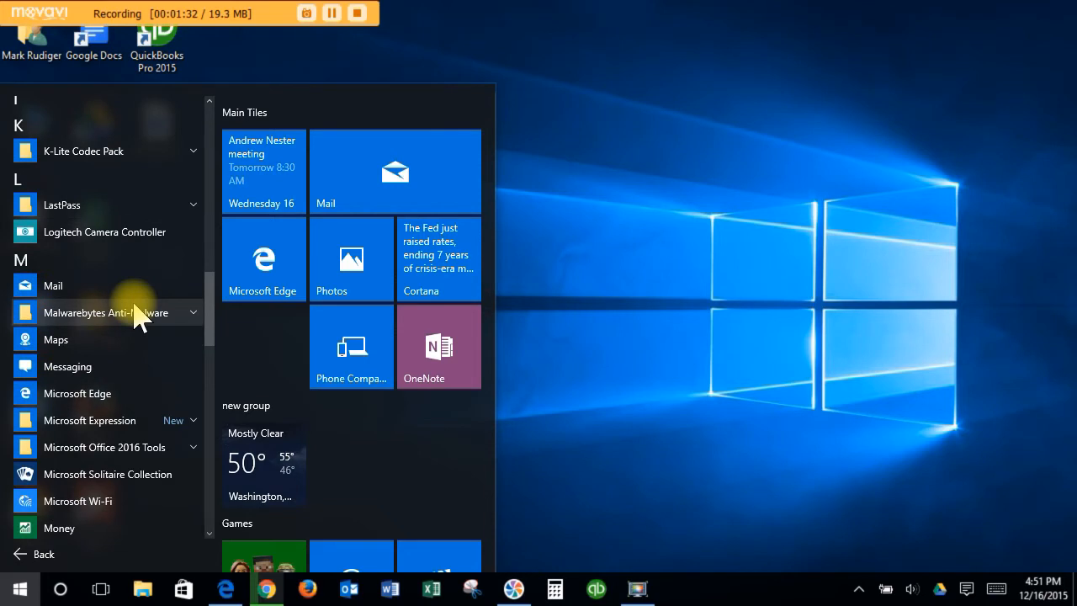
scroll("down", 3)
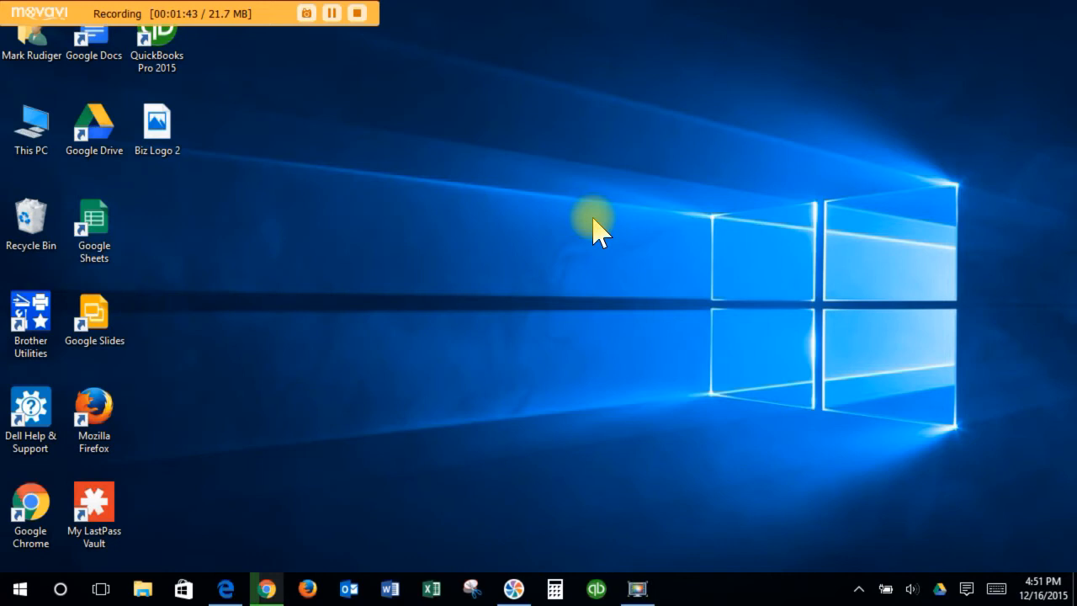
mouse_move(265, 256)
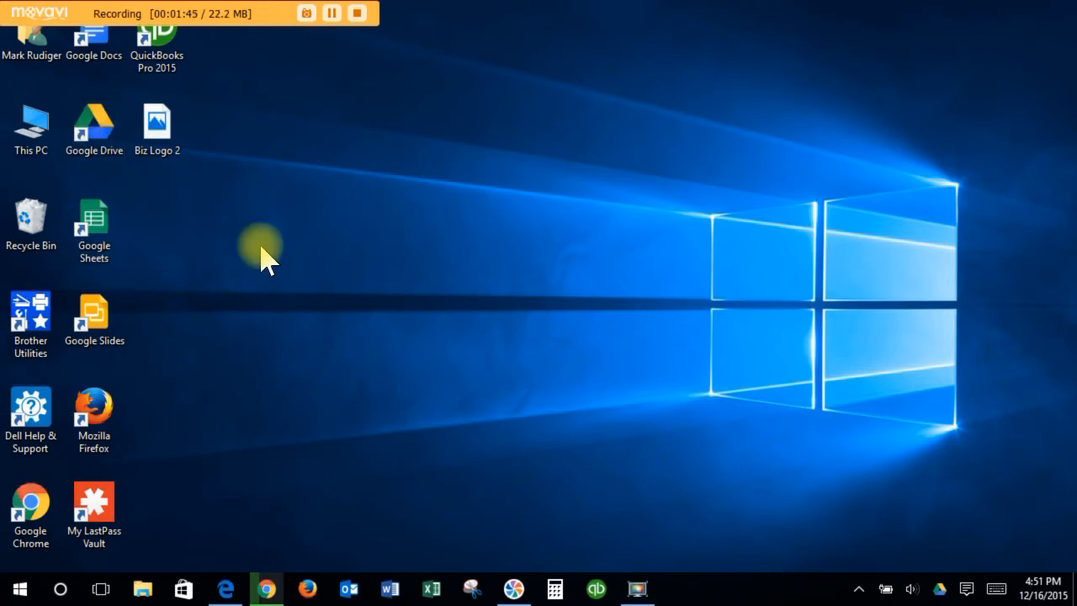
mouse_move(95, 416)
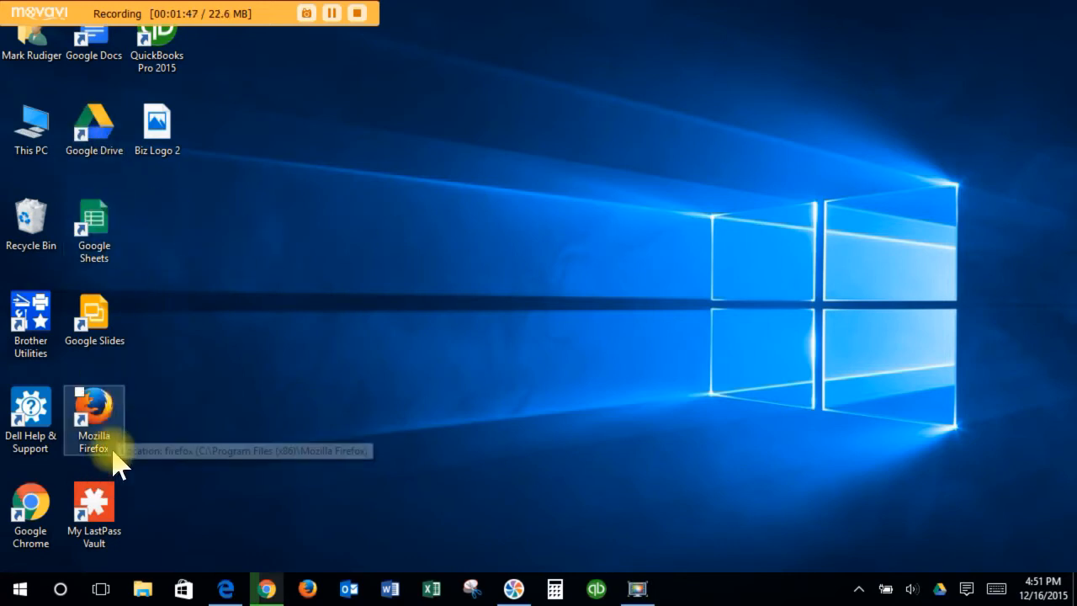
mouse_move(156, 210)
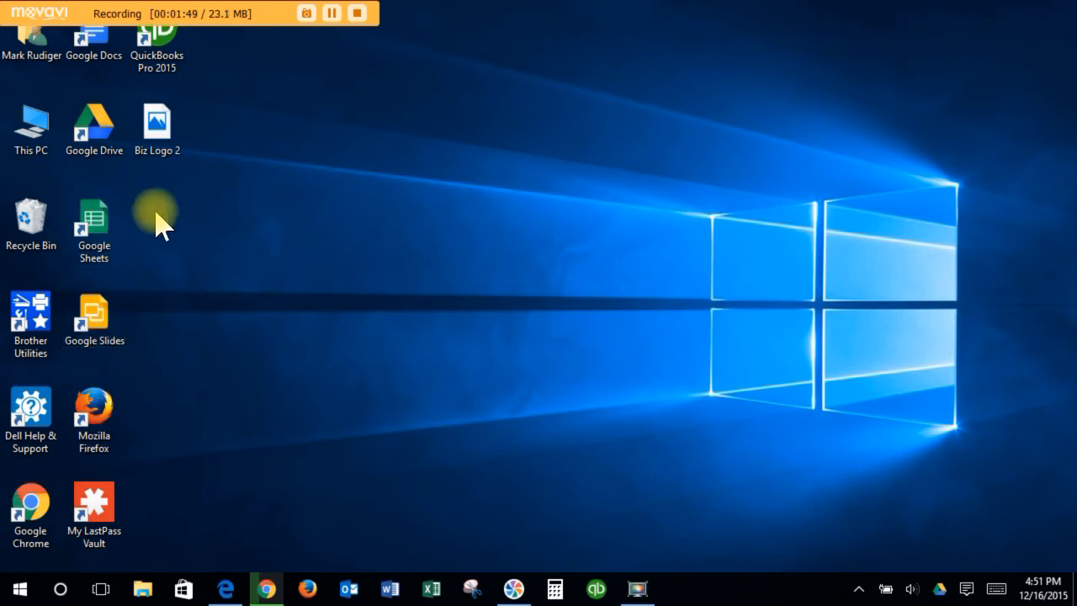
mouse_move(168, 227)
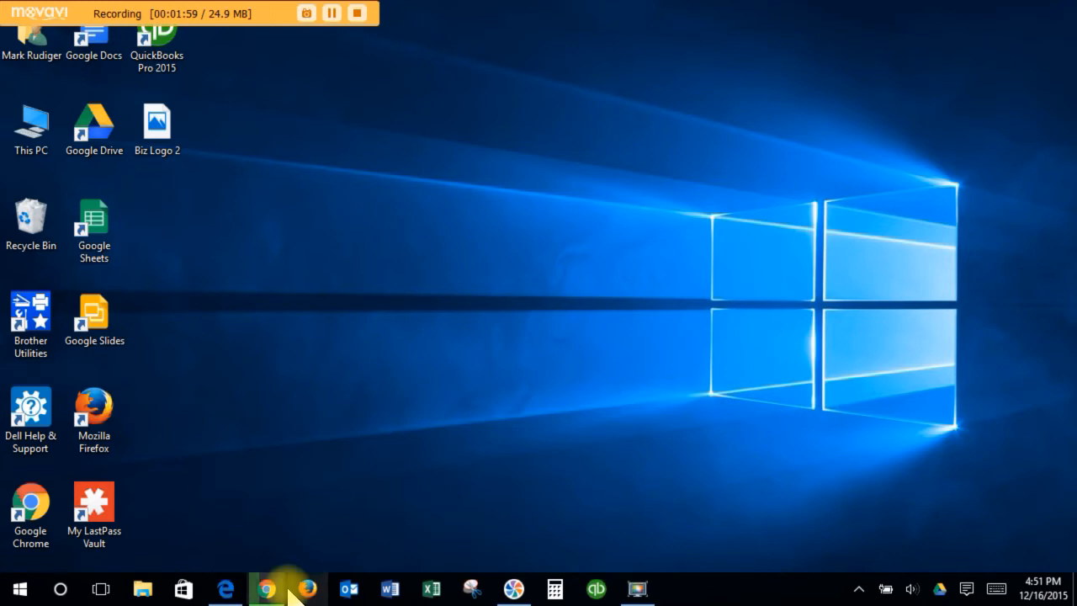
mouse_move(348, 587)
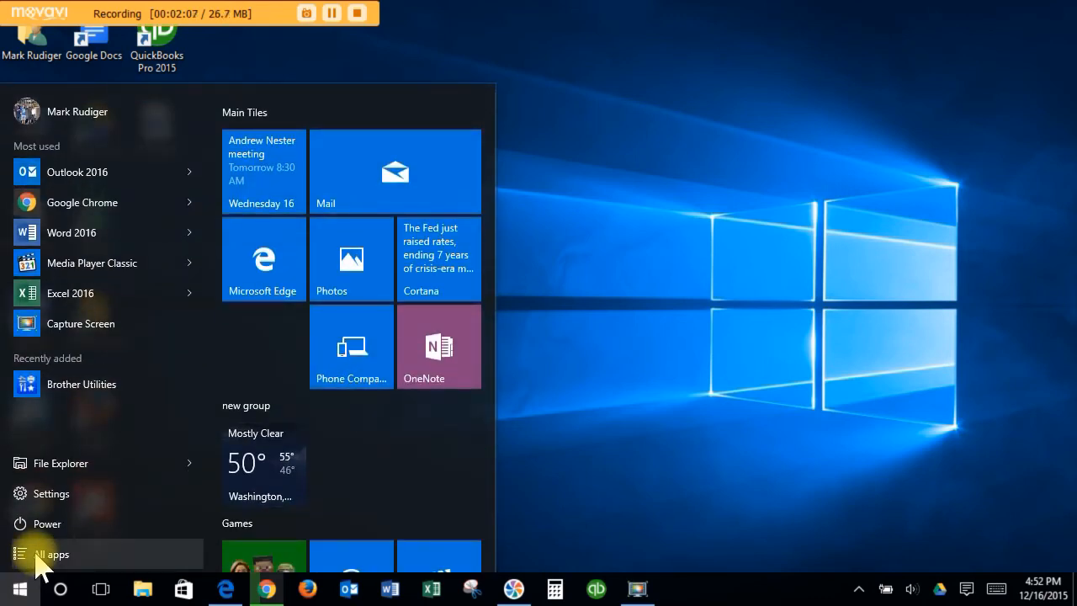
- Pin Groove Music to the taskbar from All apps, then launch and close it from the pin
left_click(53, 554)
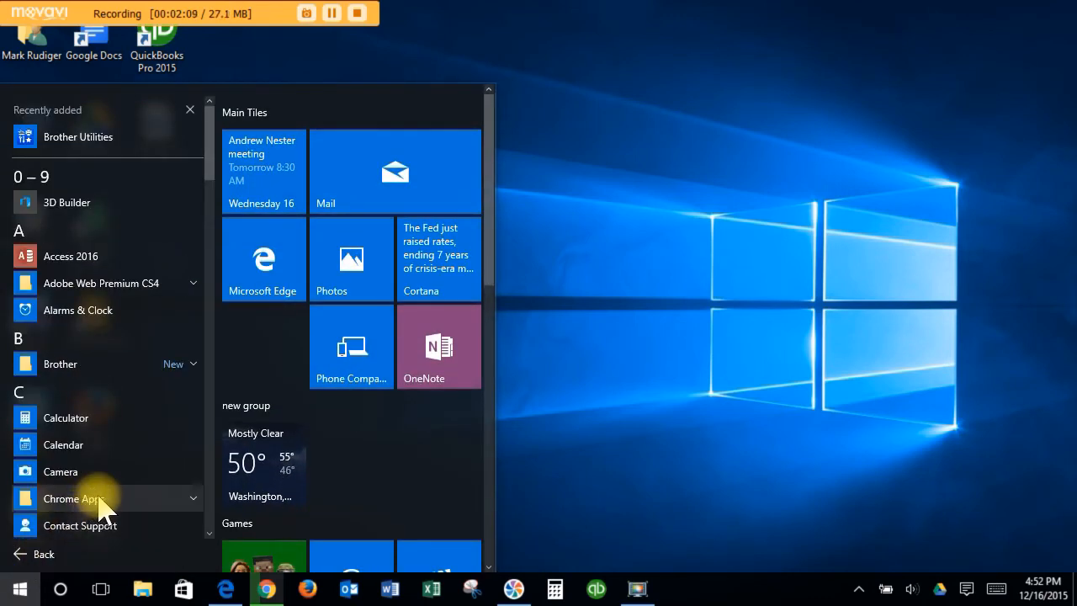
scroll("down", 3)
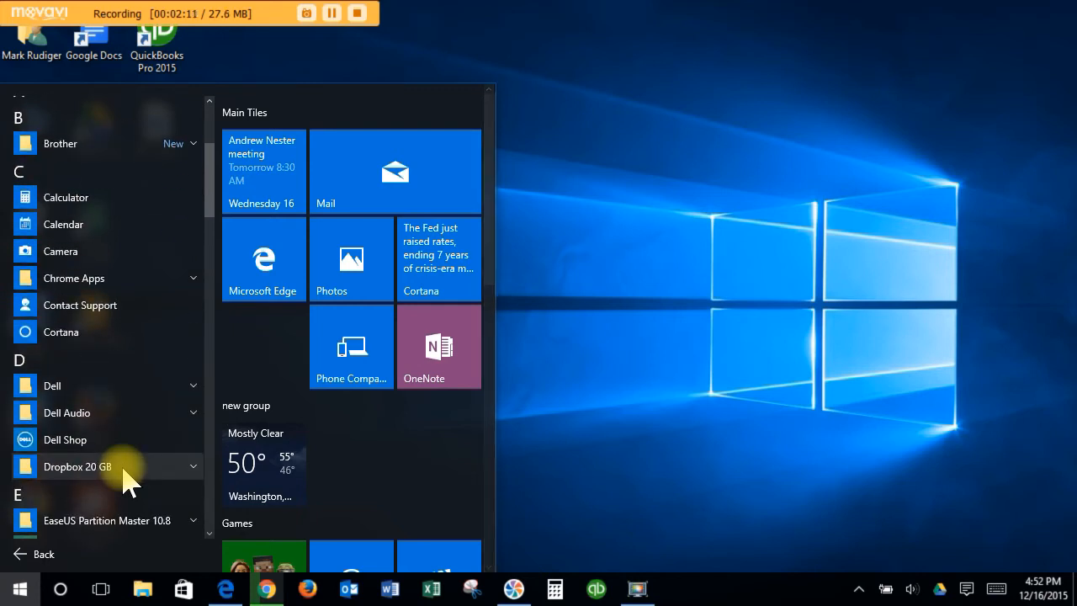
scroll("down", 3)
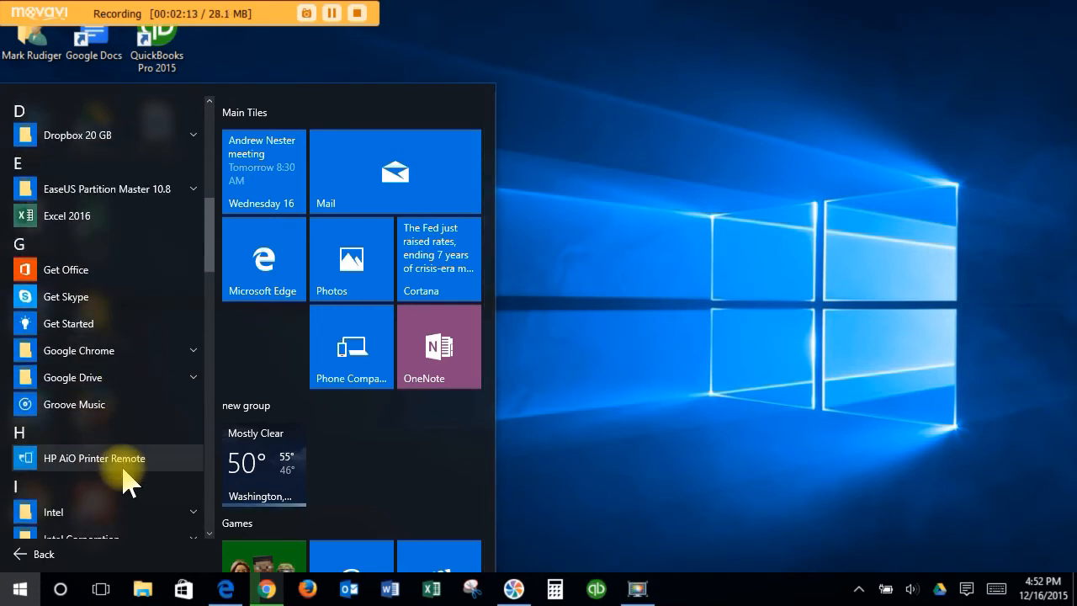
mouse_move(74, 411)
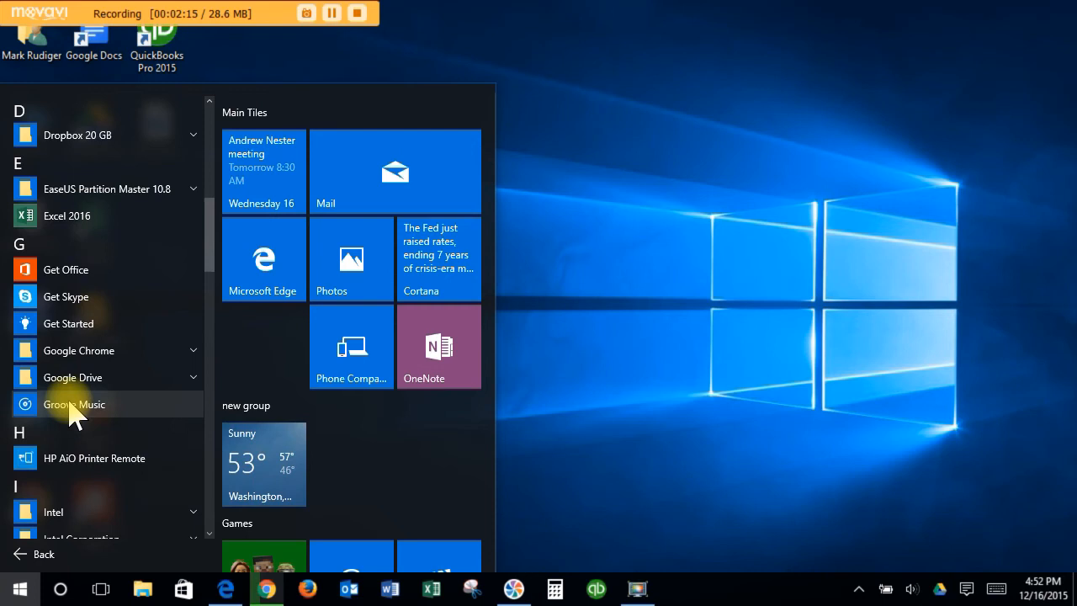
right_click(74, 404)
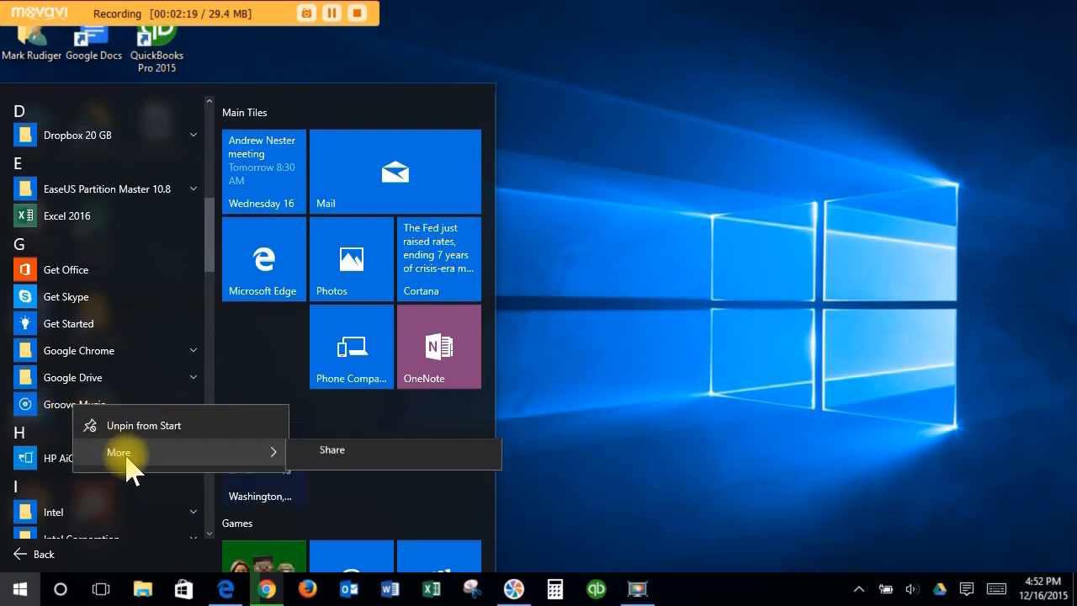
left_click(119, 452)
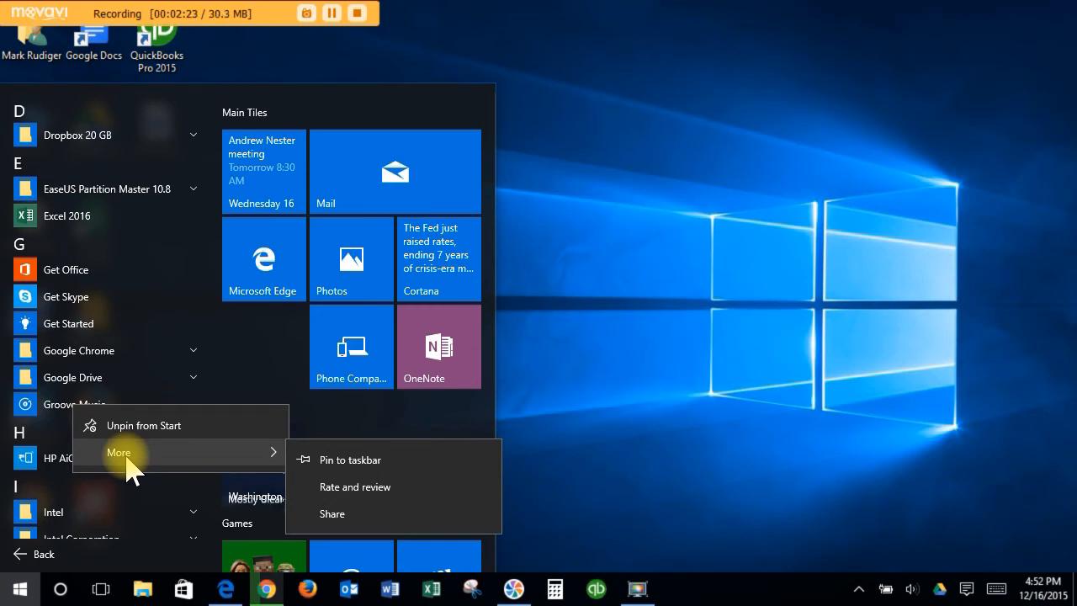
mouse_move(350, 459)
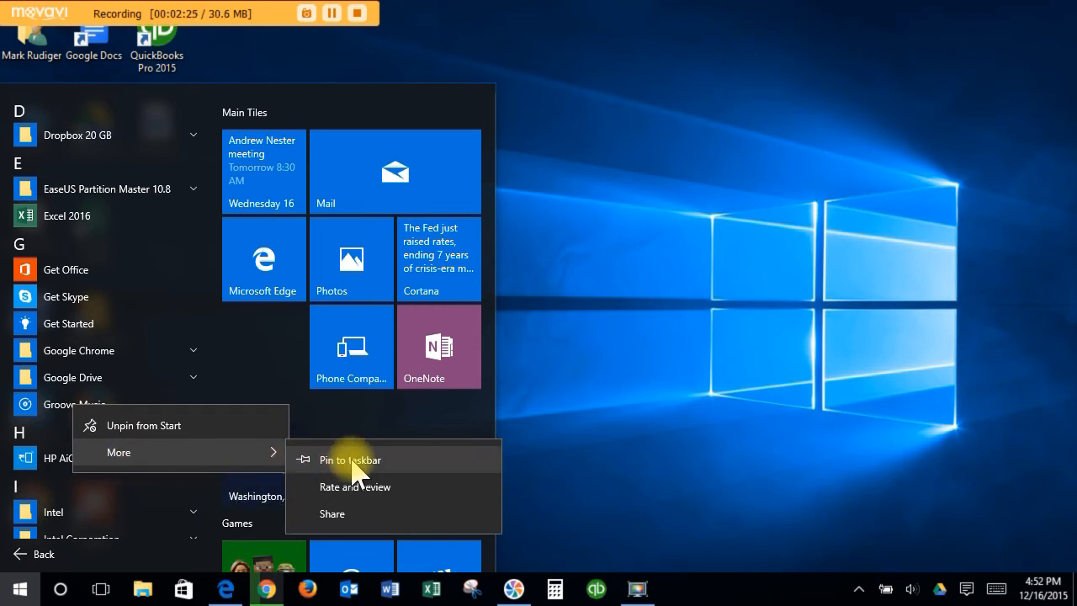
mouse_move(408, 471)
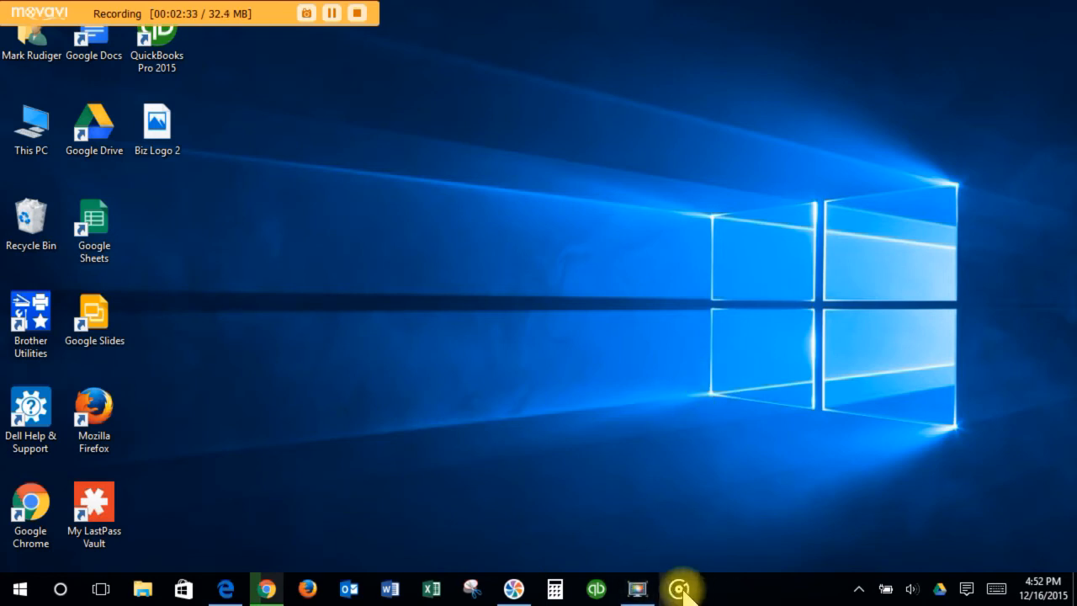
left_click(681, 588)
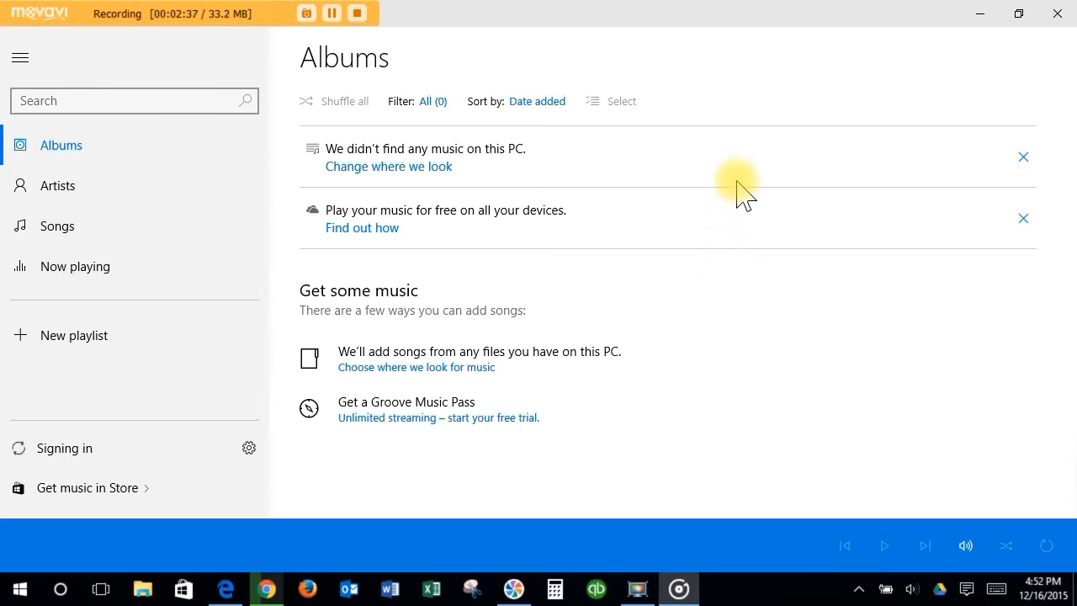
mouse_move(1056, 15)
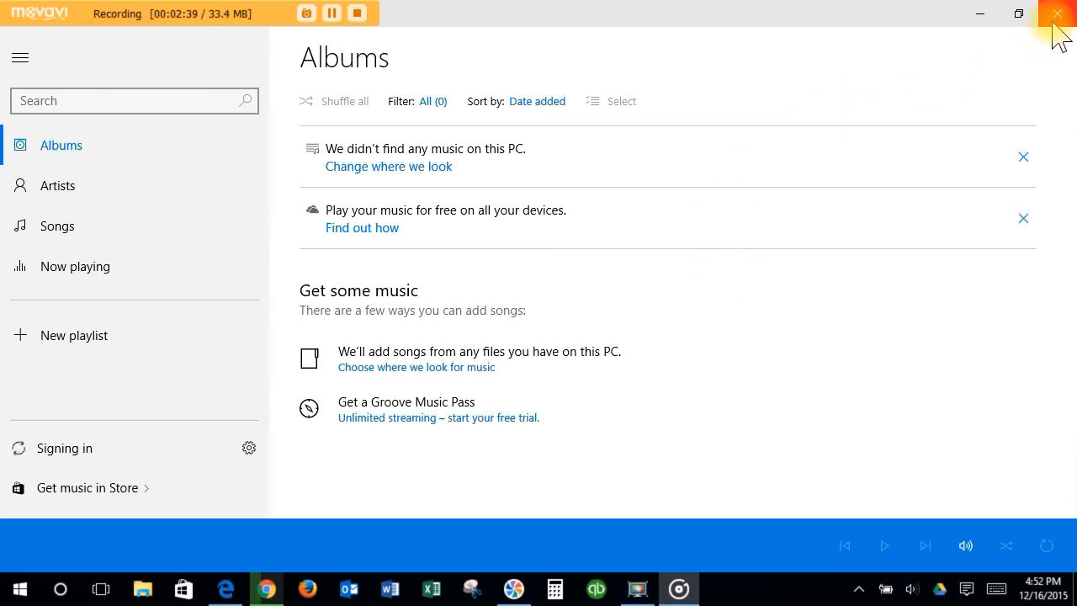
left_click(1057, 14)
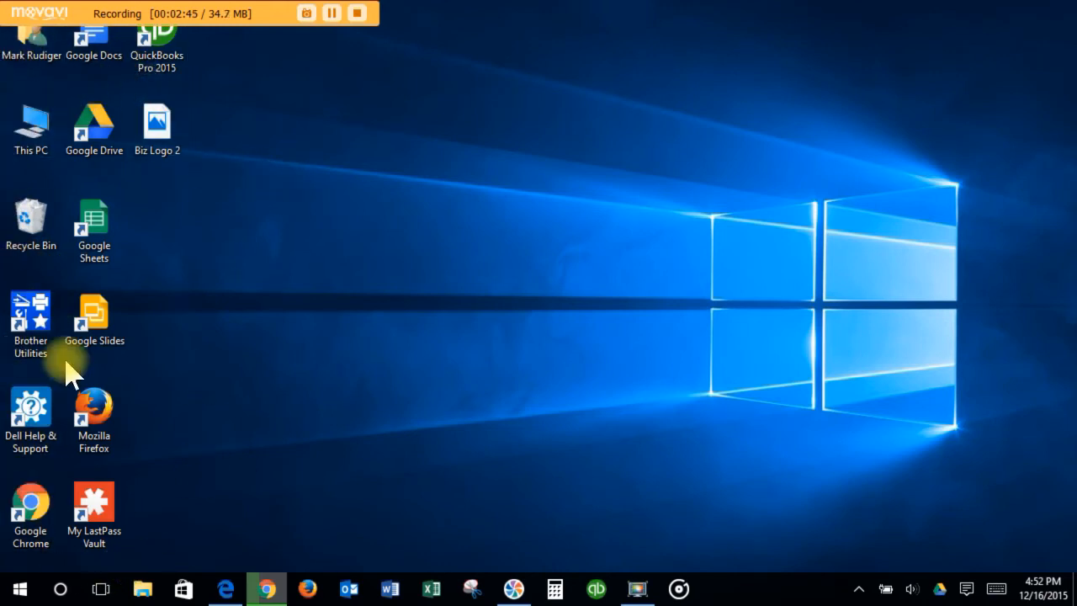
mouse_move(130, 370)
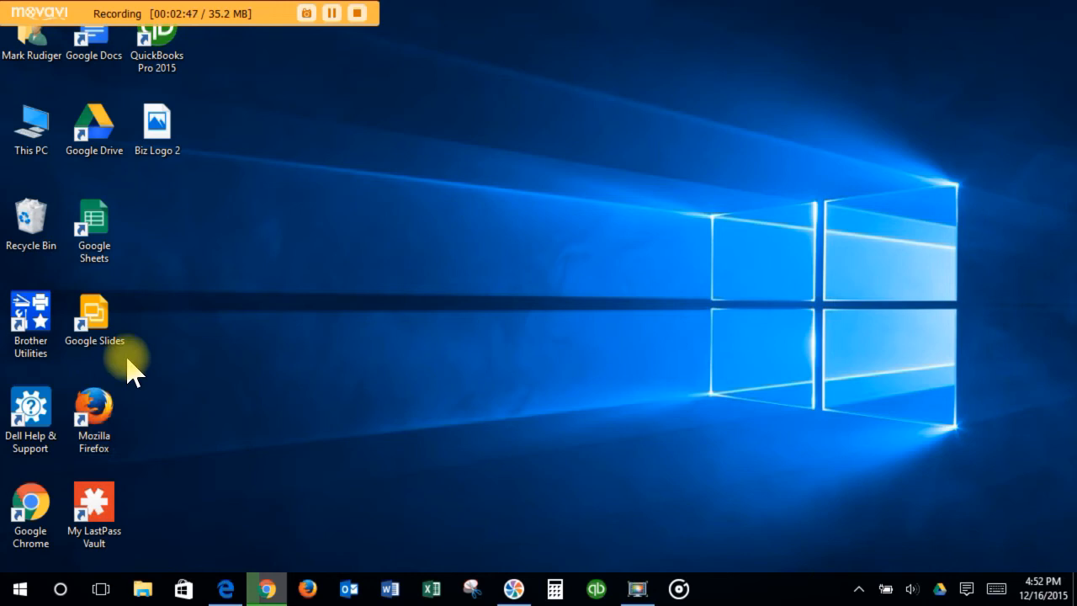
mouse_move(172, 328)
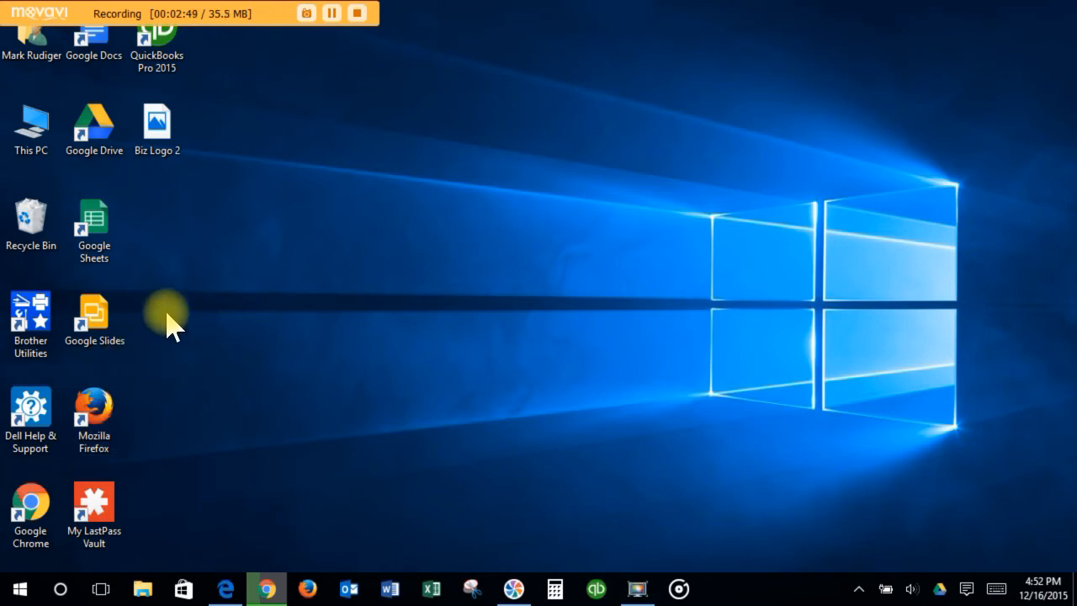
mouse_move(319, 286)
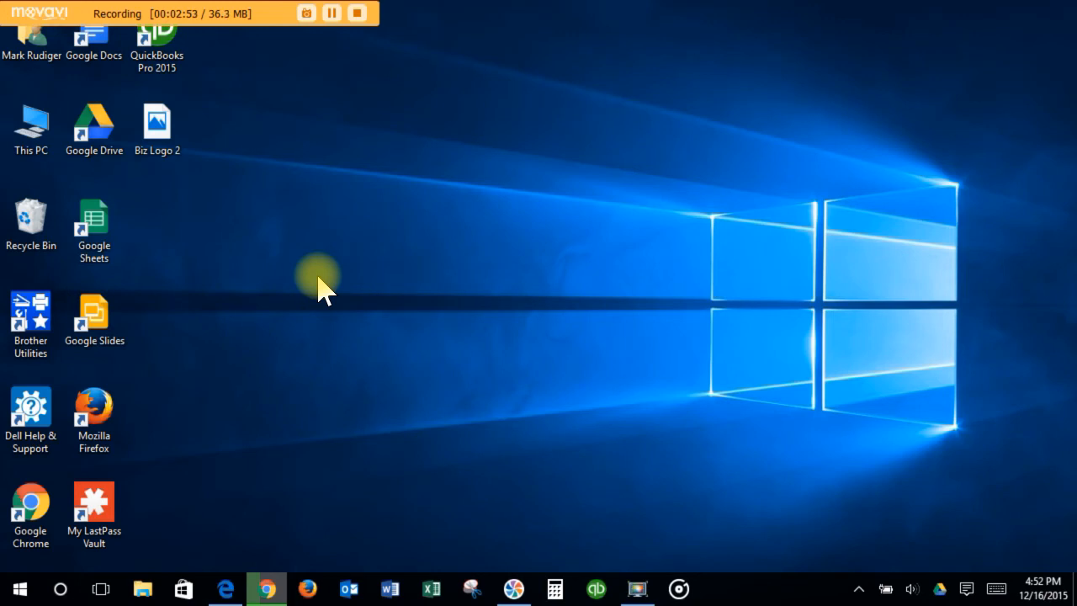
mouse_move(366, 466)
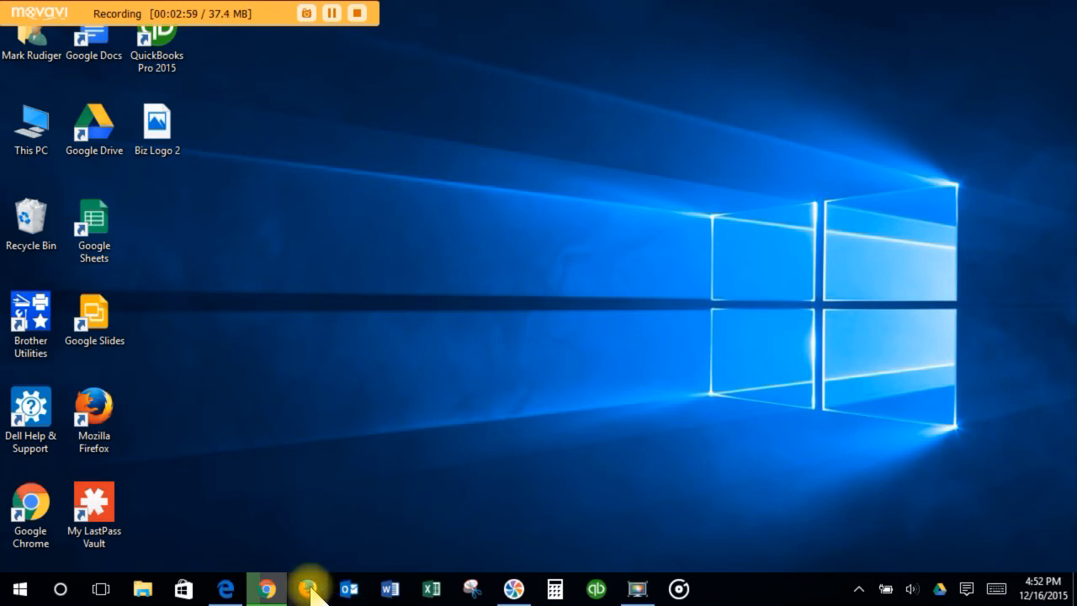
- Launch Firefox from its taskbar pin, opening the Google homepage
left_click(307, 588)
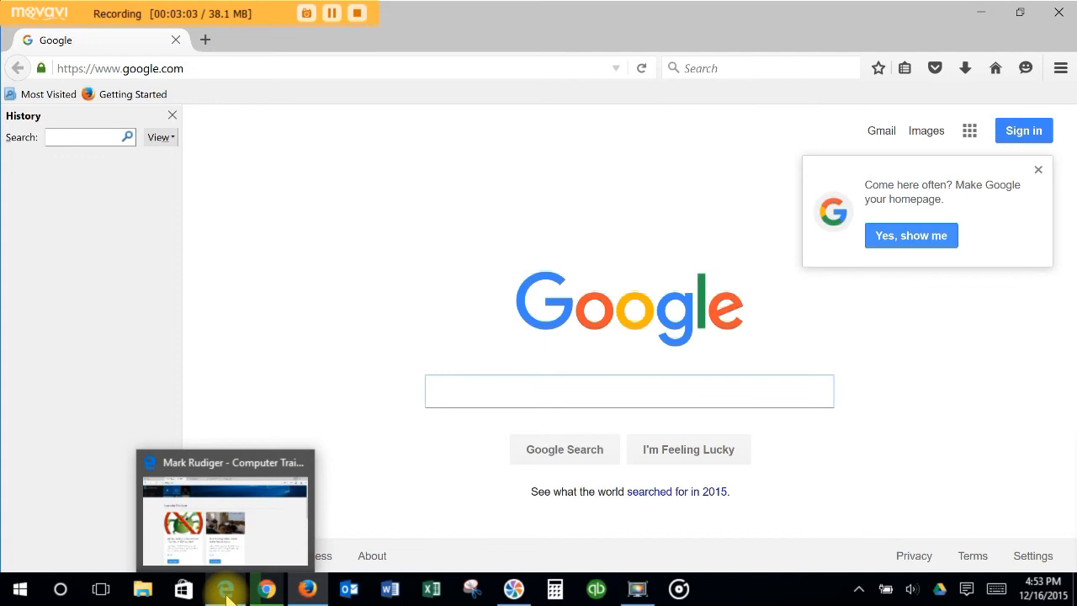
- Launch Word from its taskbar pin, showing its start screen of recent documents and templates
left_click(388, 588)
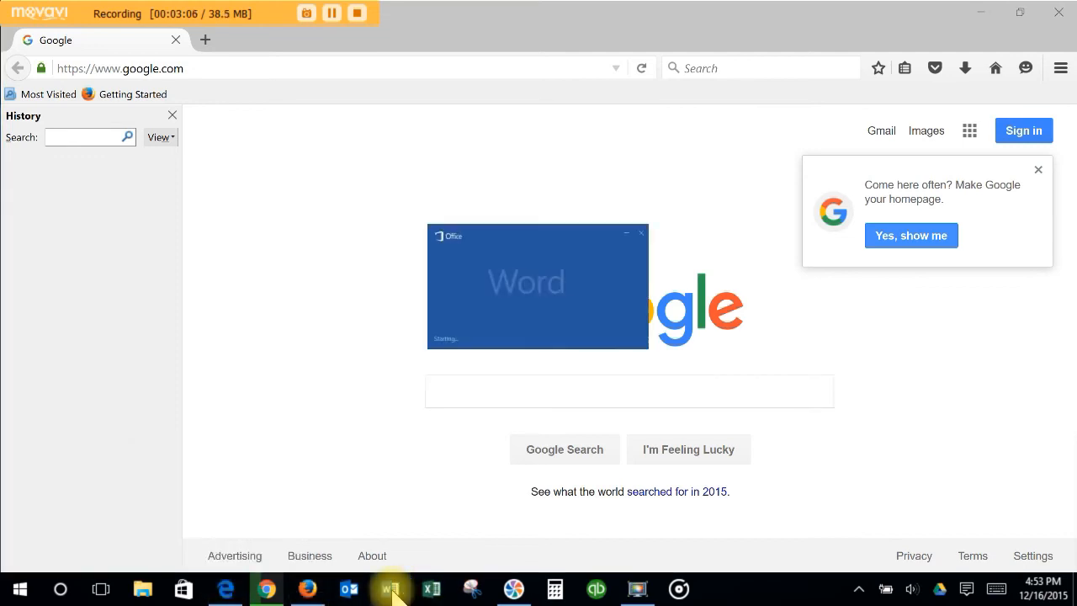
left_click(390, 588)
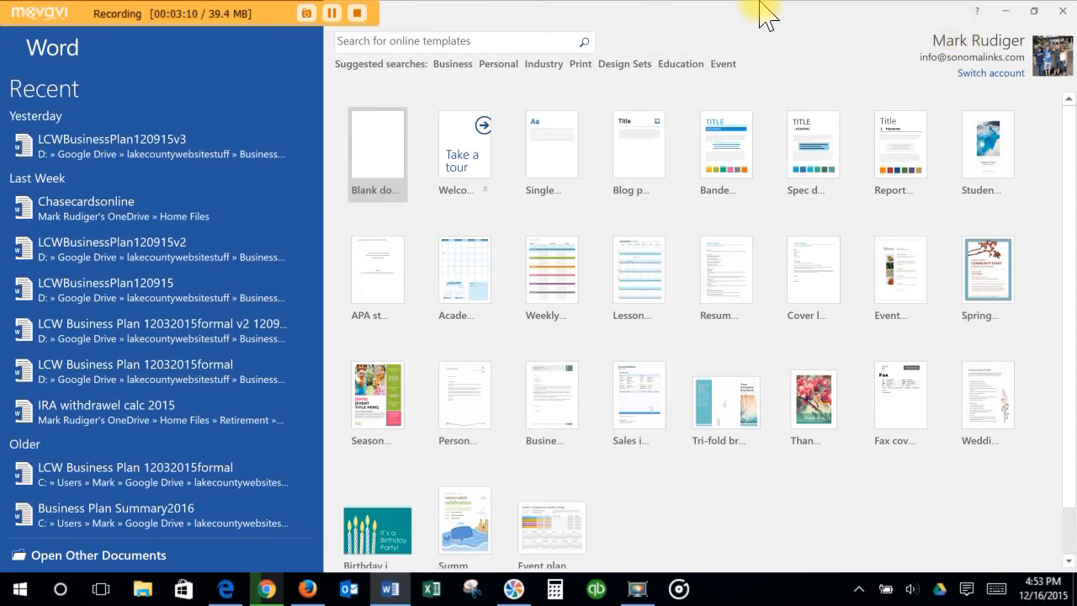
mouse_move(751, 27)
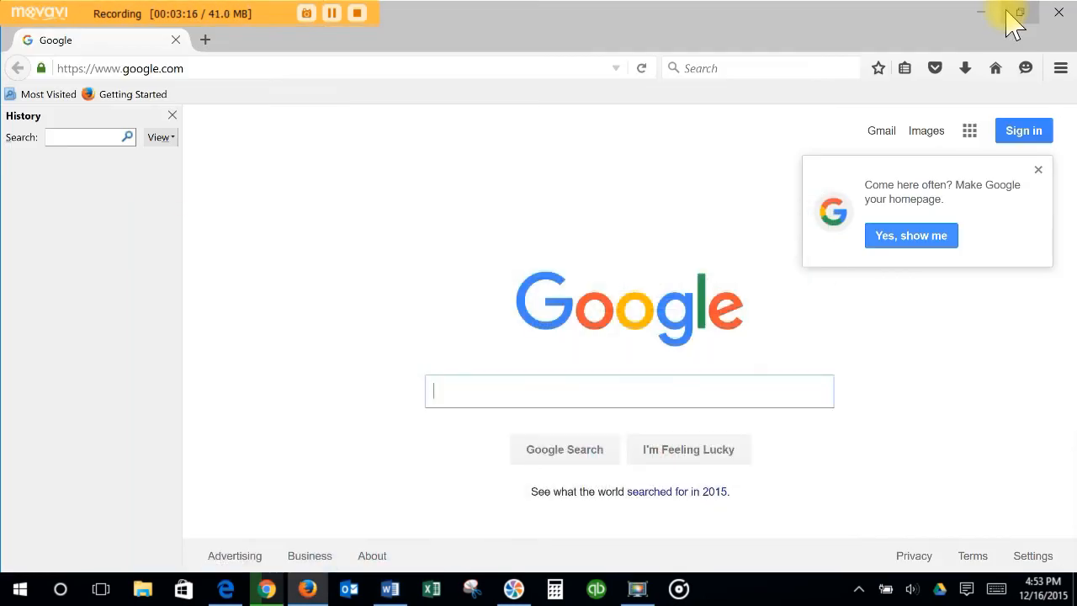
mouse_move(988, 21)
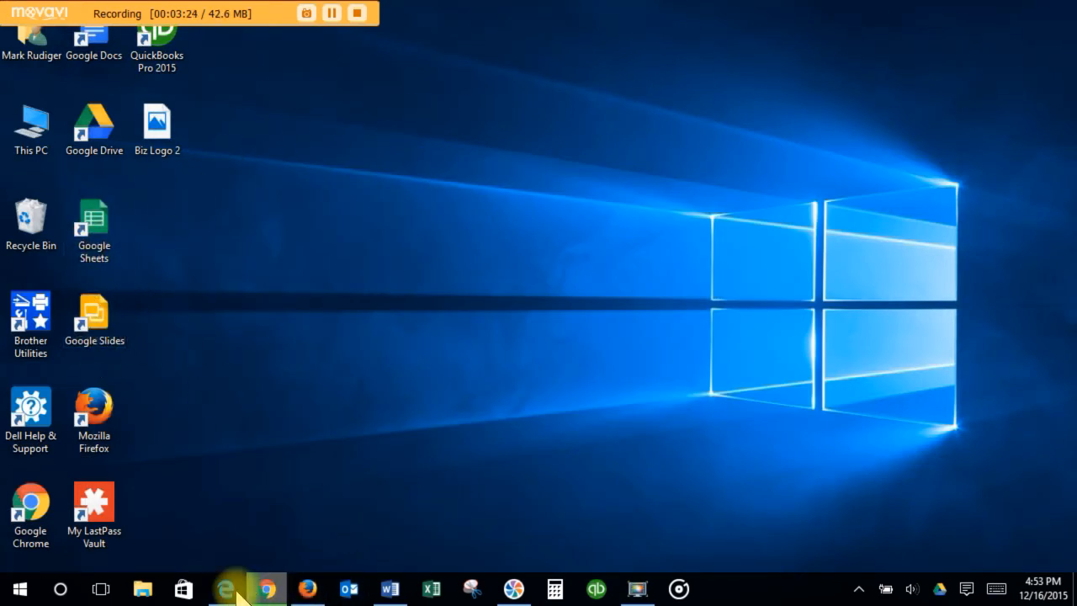
- Launch Edge, Firefox, Word 2016 and Excel 2016 from their taskbar icons in turn
left_click(222, 588)
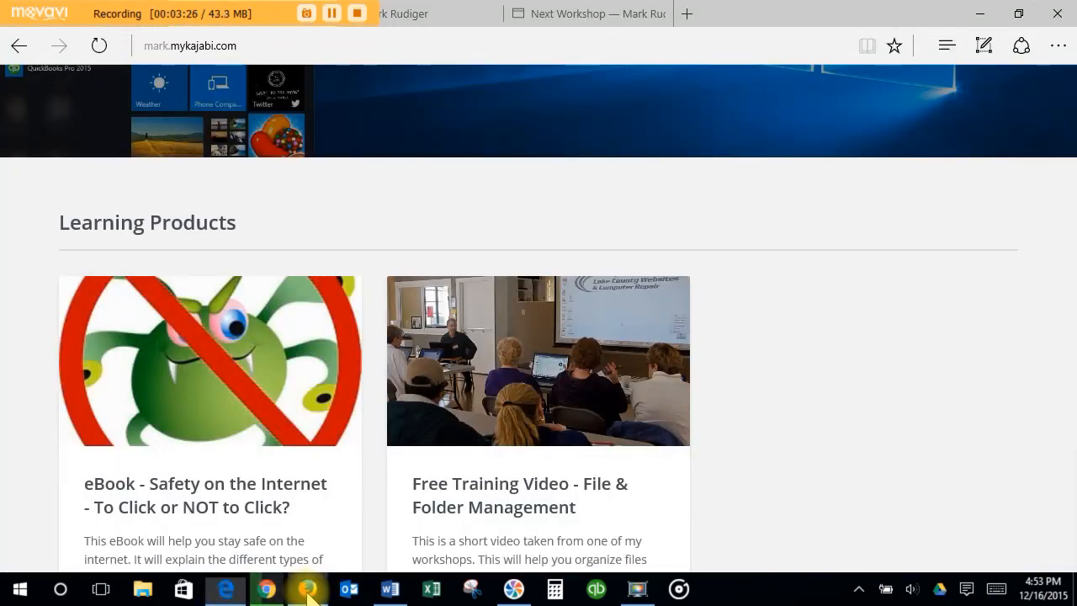
left_click(308, 588)
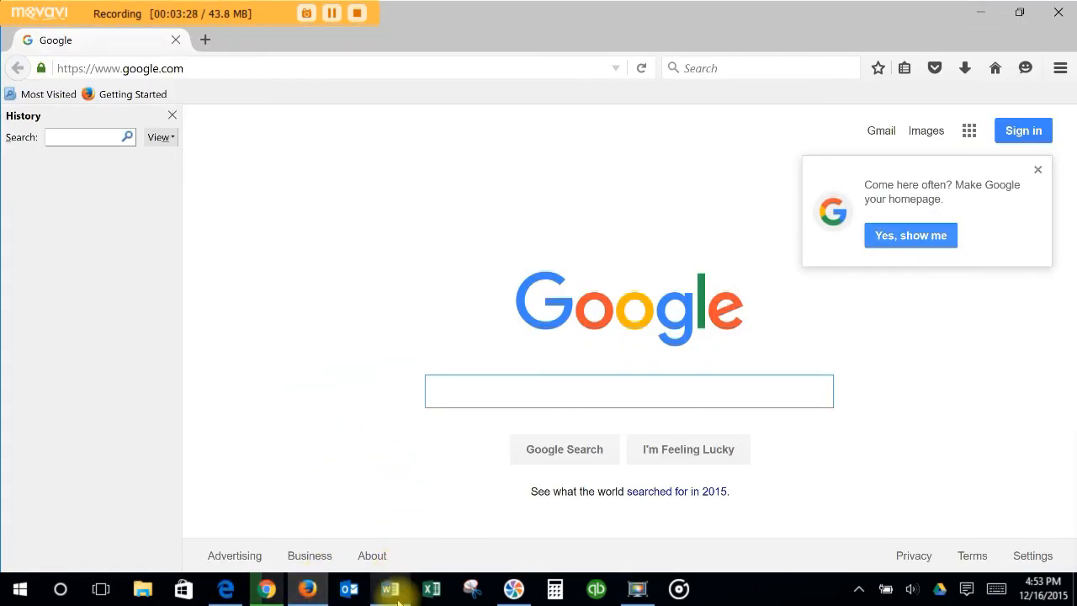
left_click(389, 588)
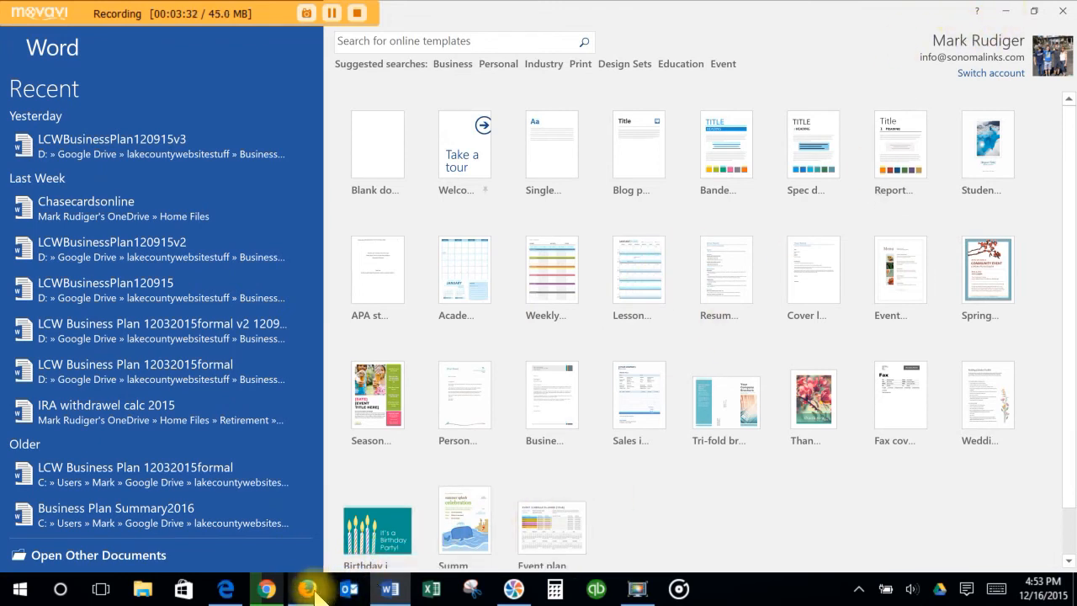
mouse_move(306, 588)
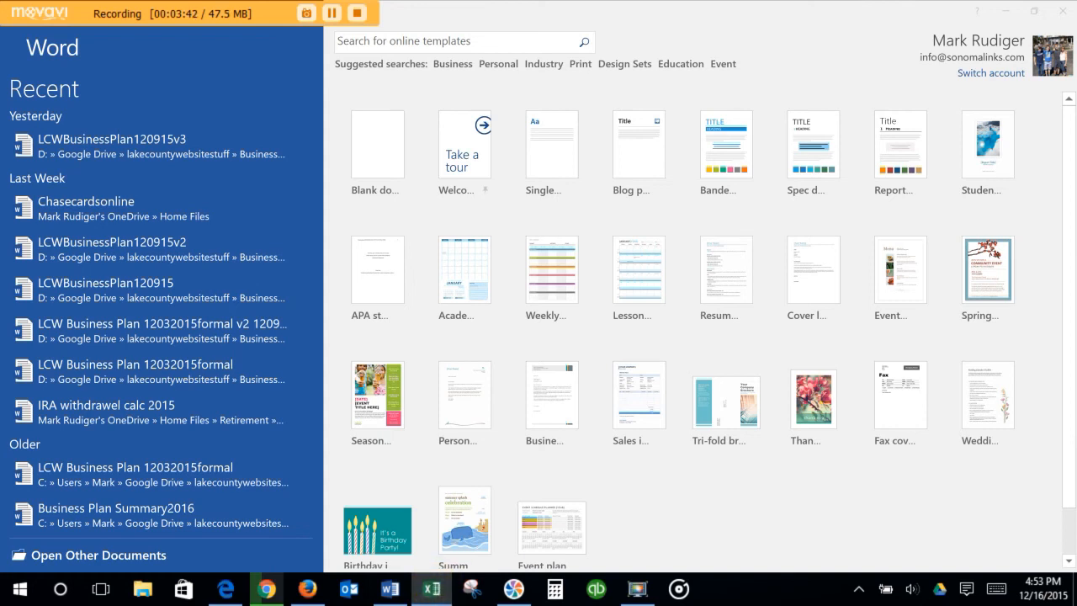
left_click(432, 588)
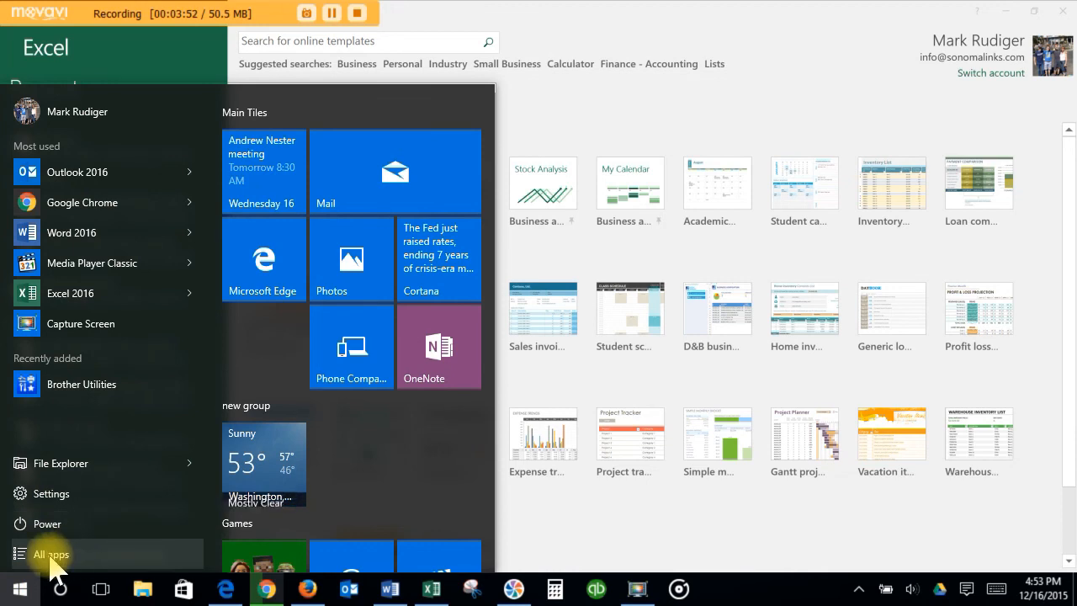
- Scroll the All apps list to the M section and bring up the Money app's options
left_click(51, 554)
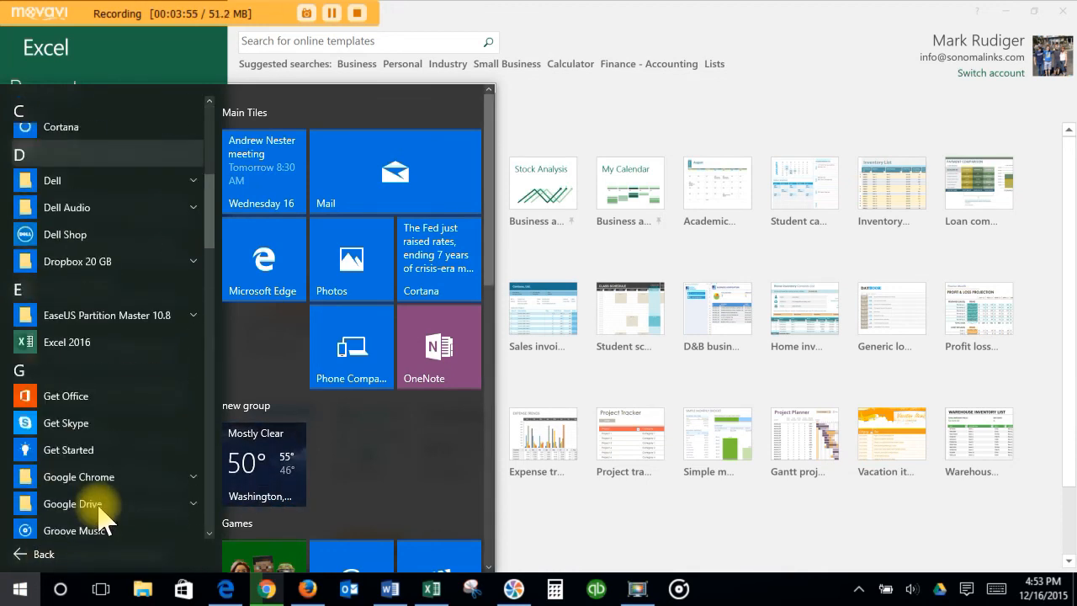
scroll("down", 3)
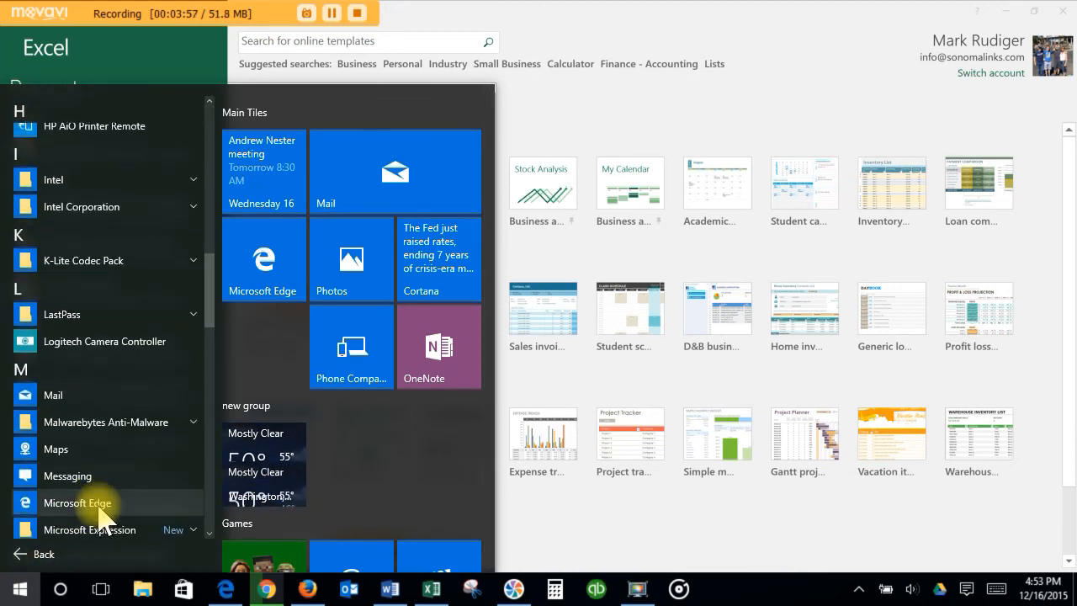
scroll("down", 3)
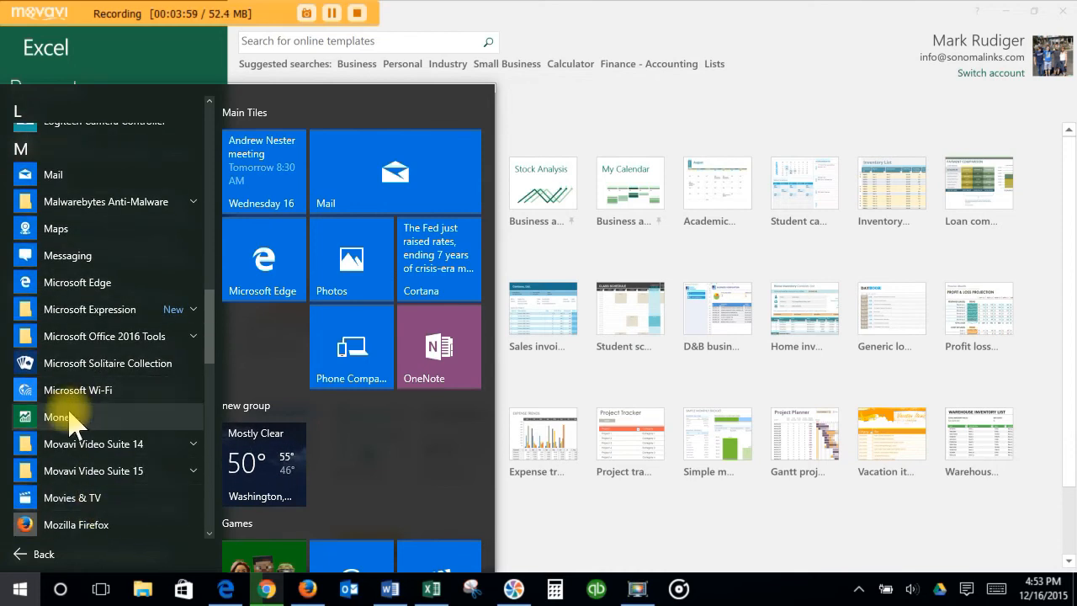
right_click(58, 416)
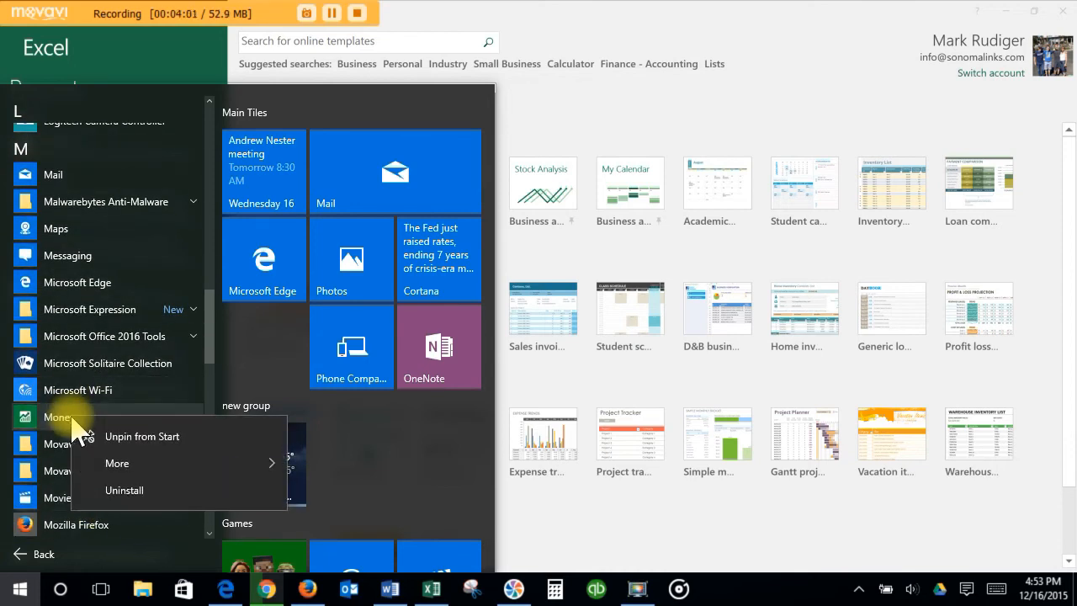
mouse_move(139, 463)
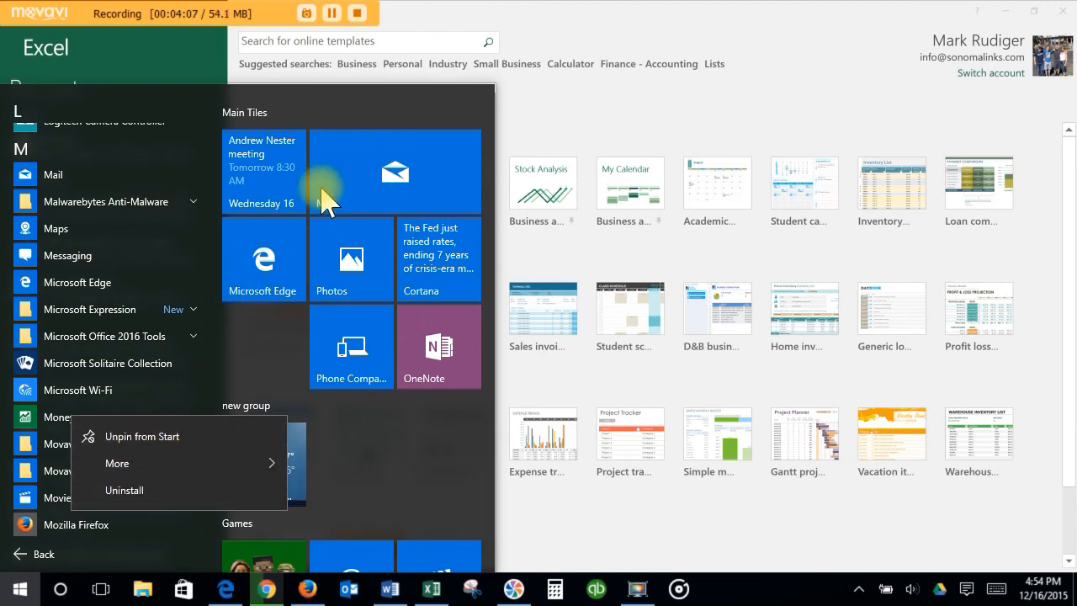
mouse_move(383, 304)
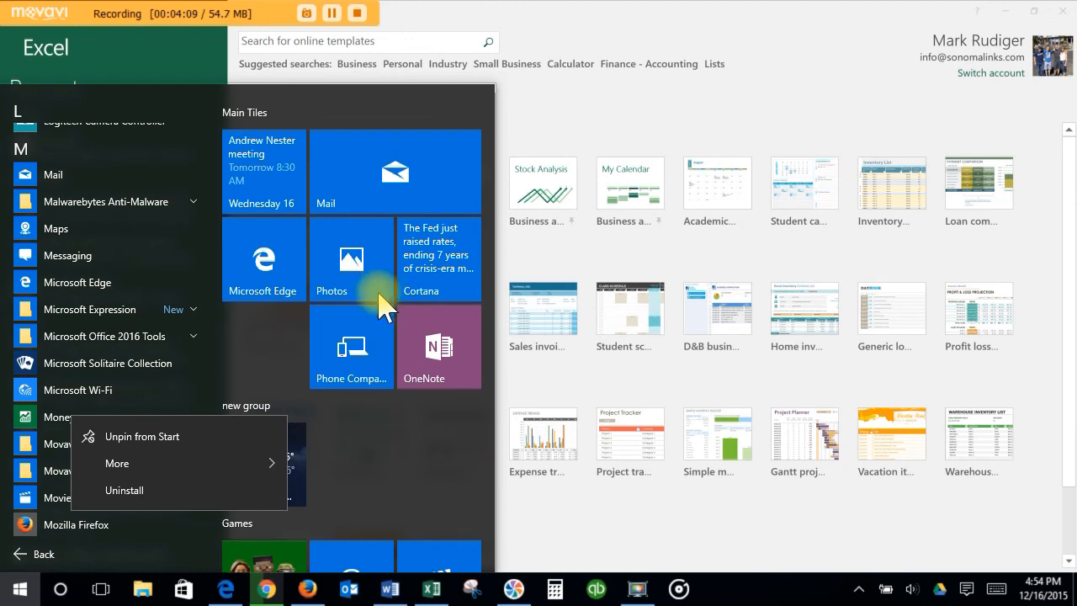
mouse_move(116, 462)
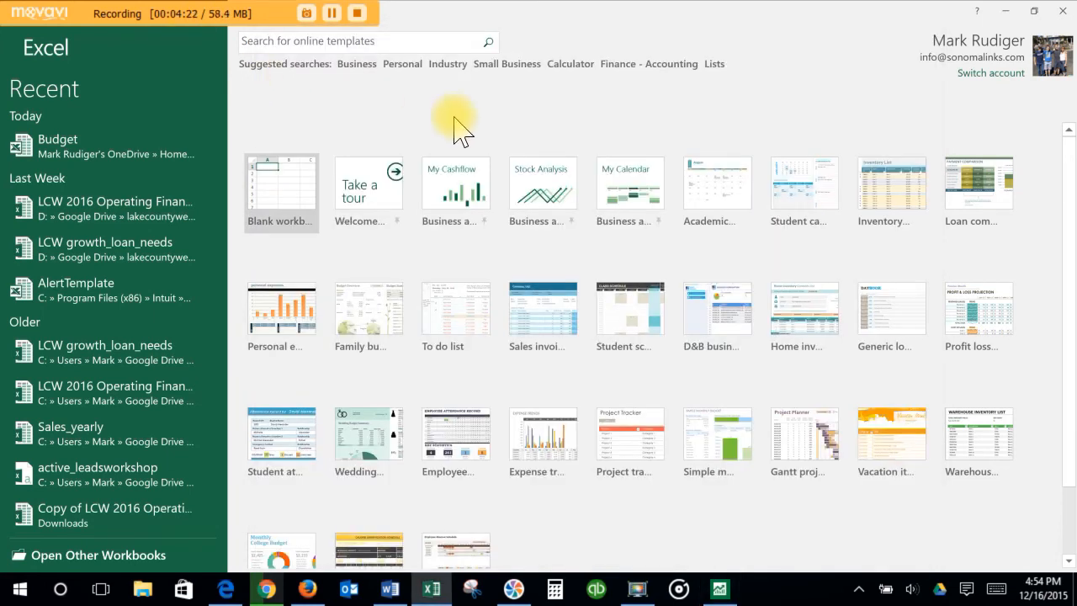
mouse_move(606, 109)
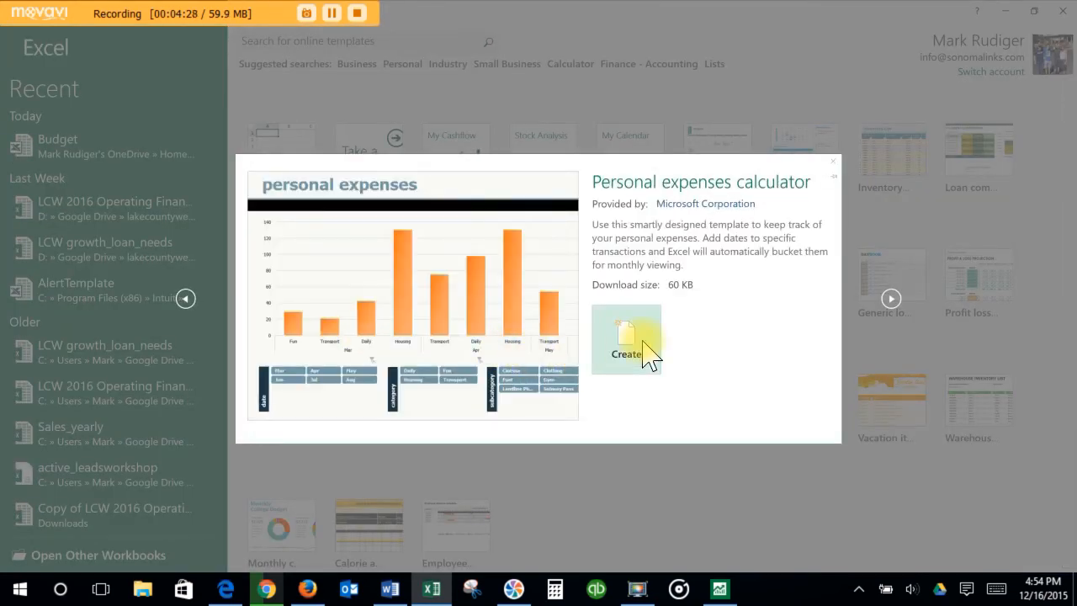
- Create a new workbook from Excel's Personal expenses calculator template
left_click(626, 340)
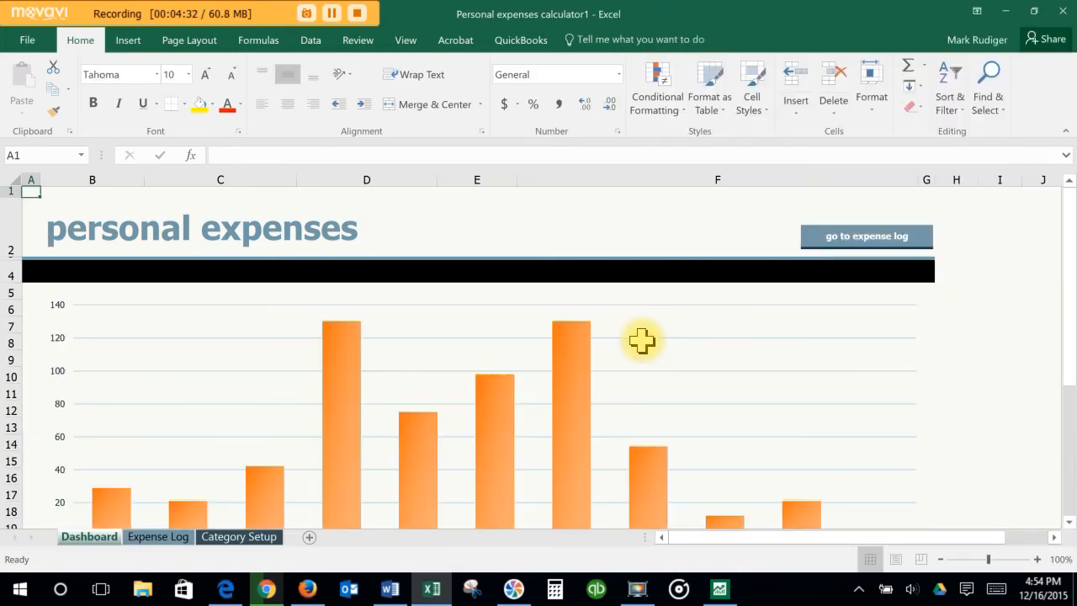
mouse_move(630, 351)
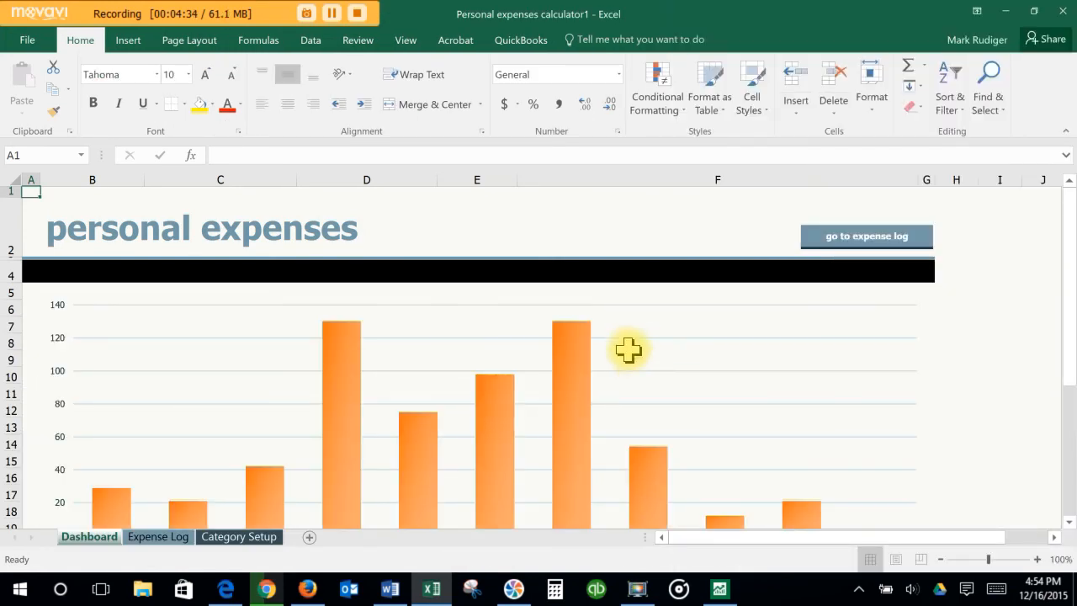
mouse_move(635, 330)
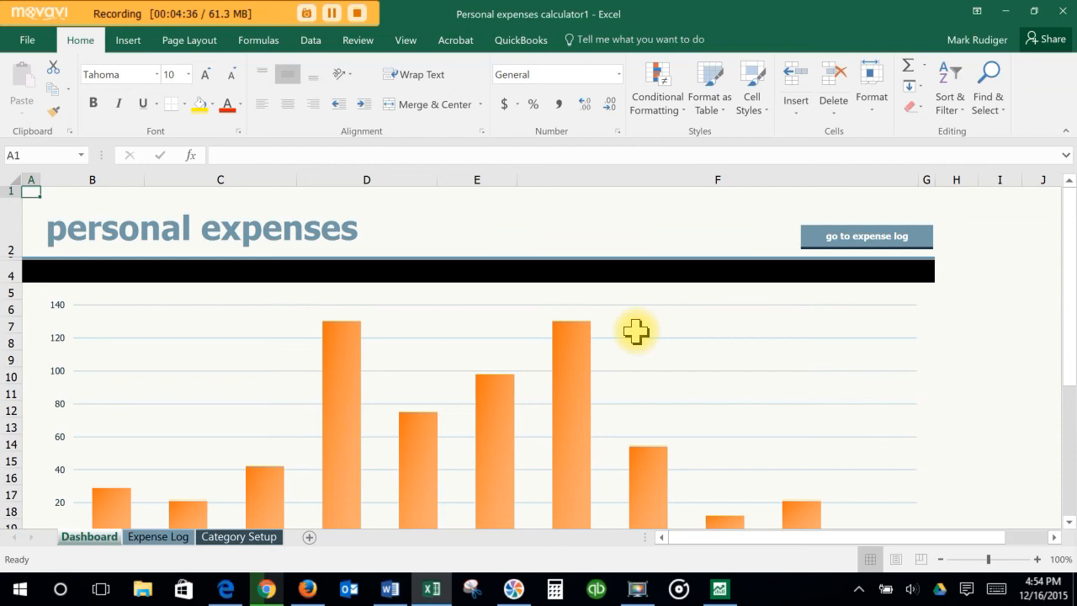
mouse_move(637, 328)
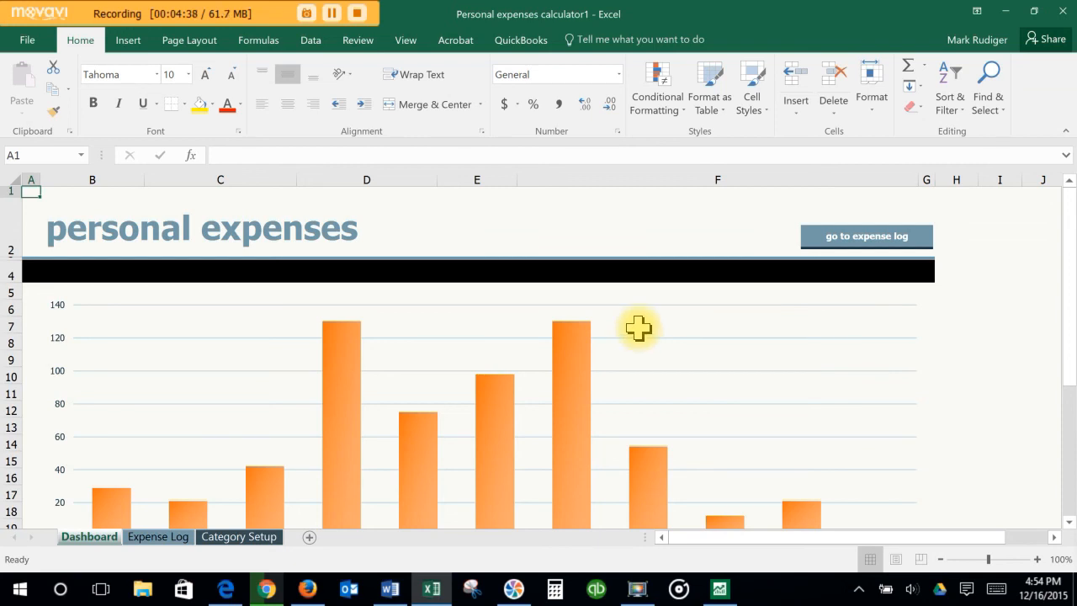
mouse_move(637, 227)
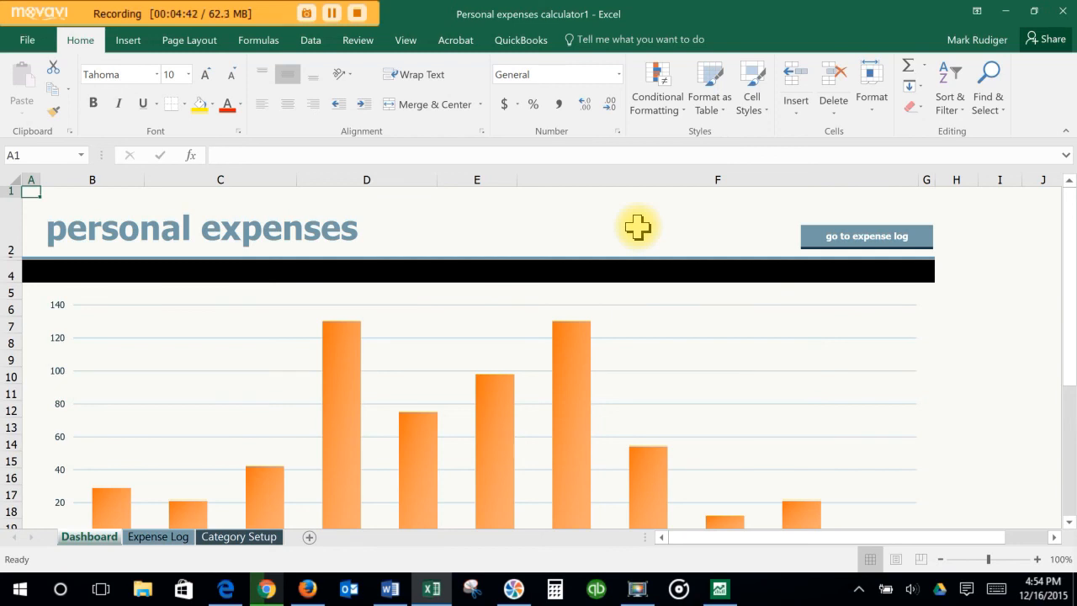
mouse_move(638, 249)
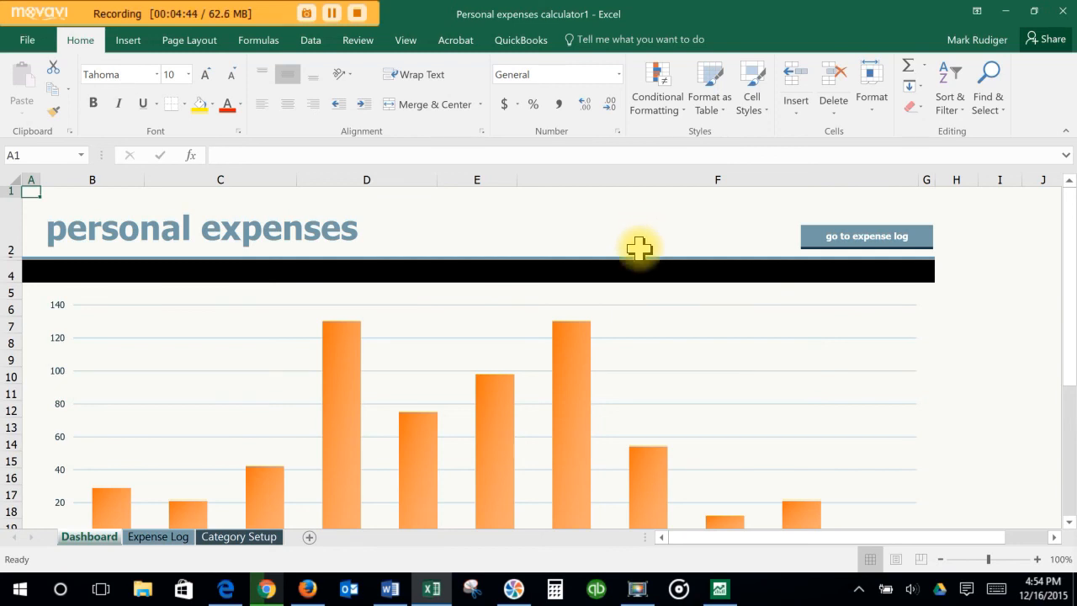
mouse_move(547, 227)
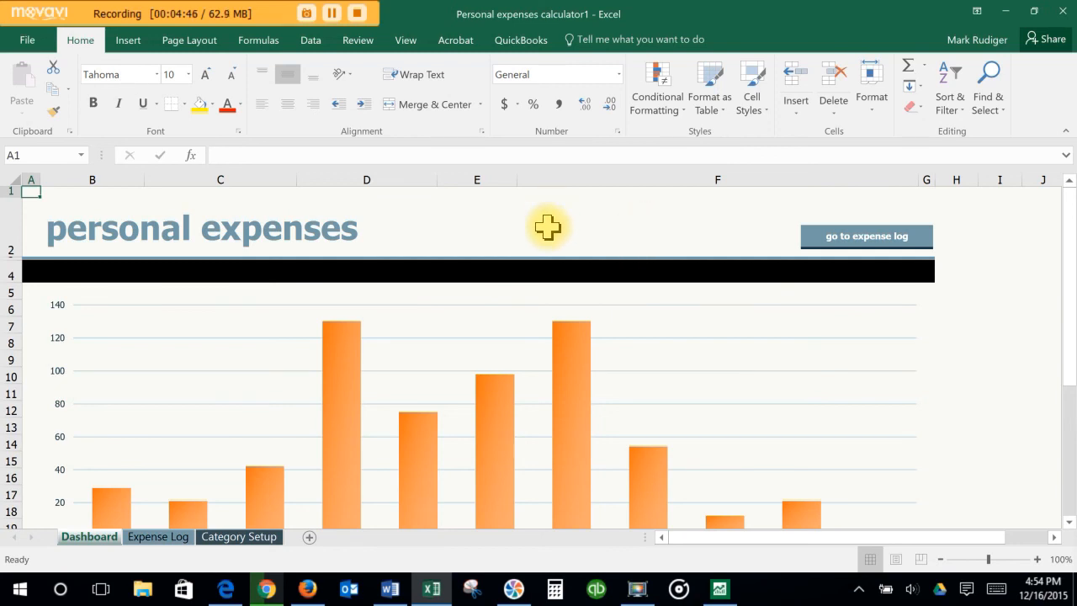
mouse_move(522, 233)
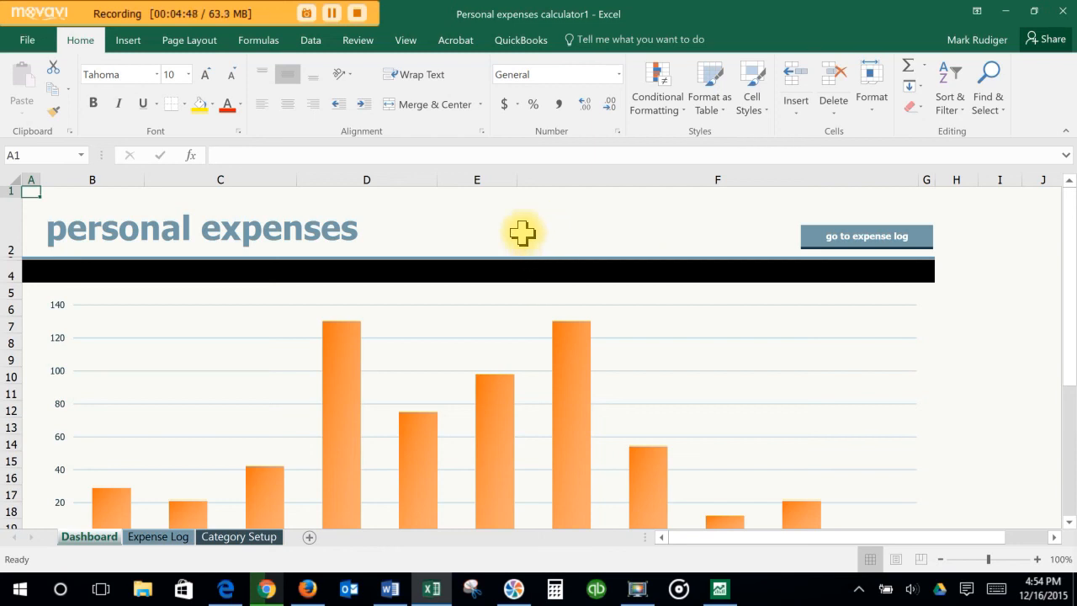